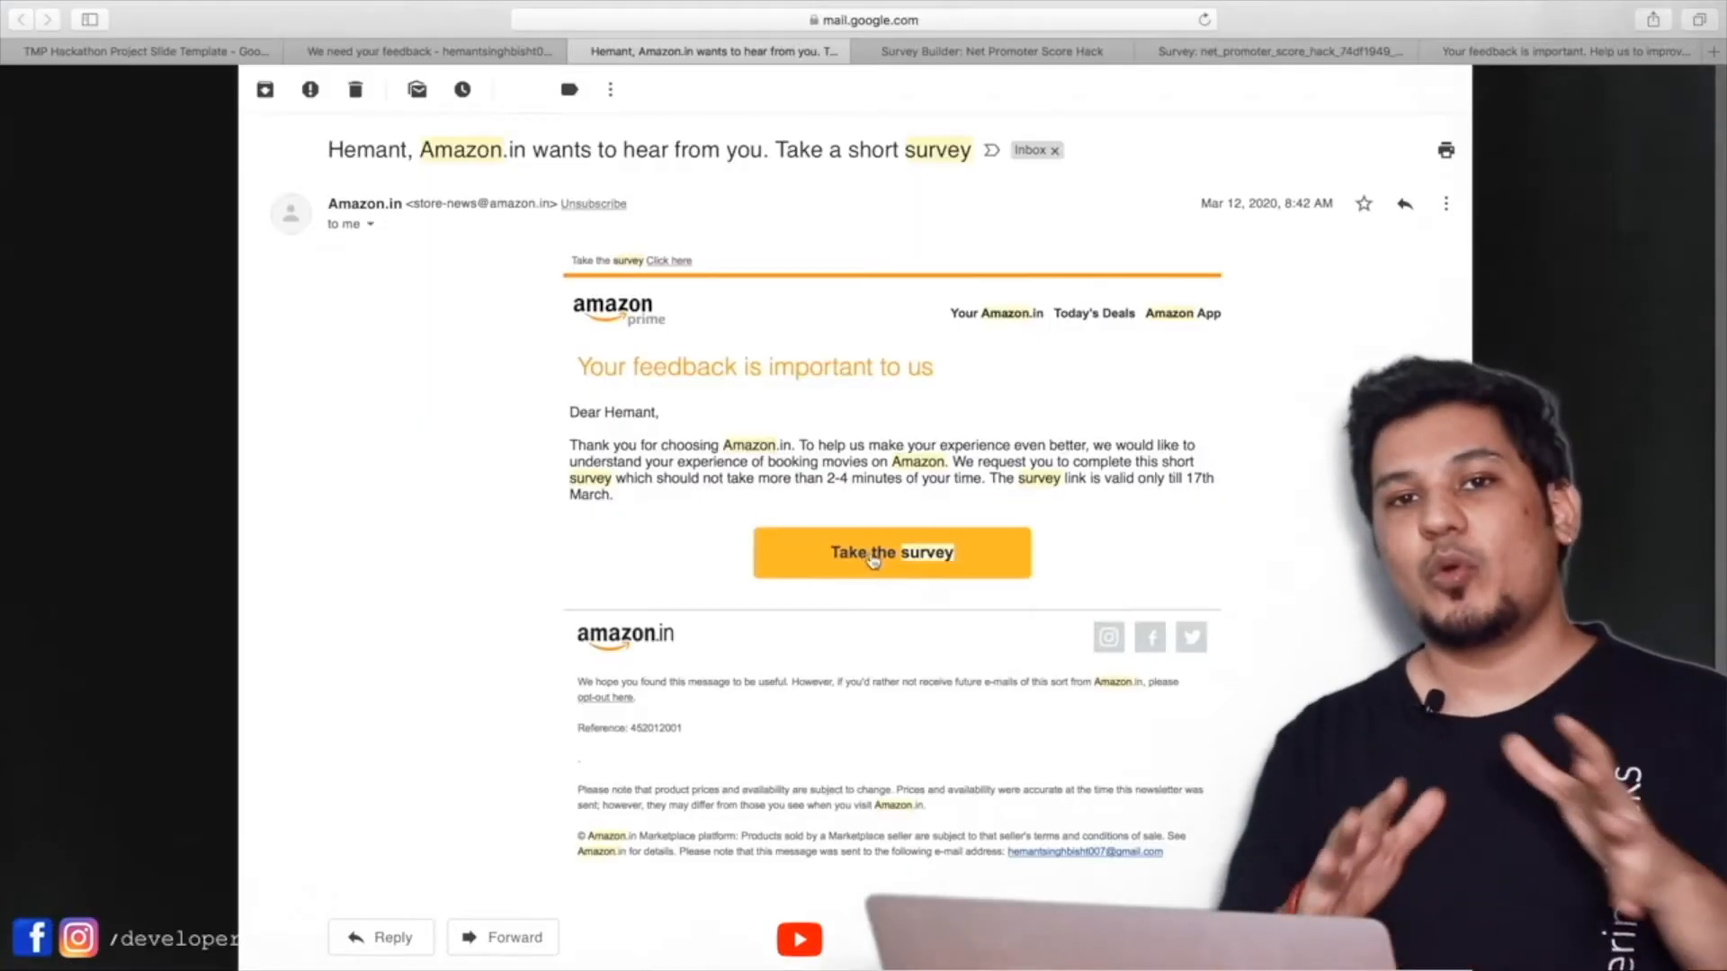
Follow the Amazon email's 'Take the survey' link, close the expired CloudCherry page, and load another Gmail page
{"action": "left_click", "coordinate": [890, 552]}
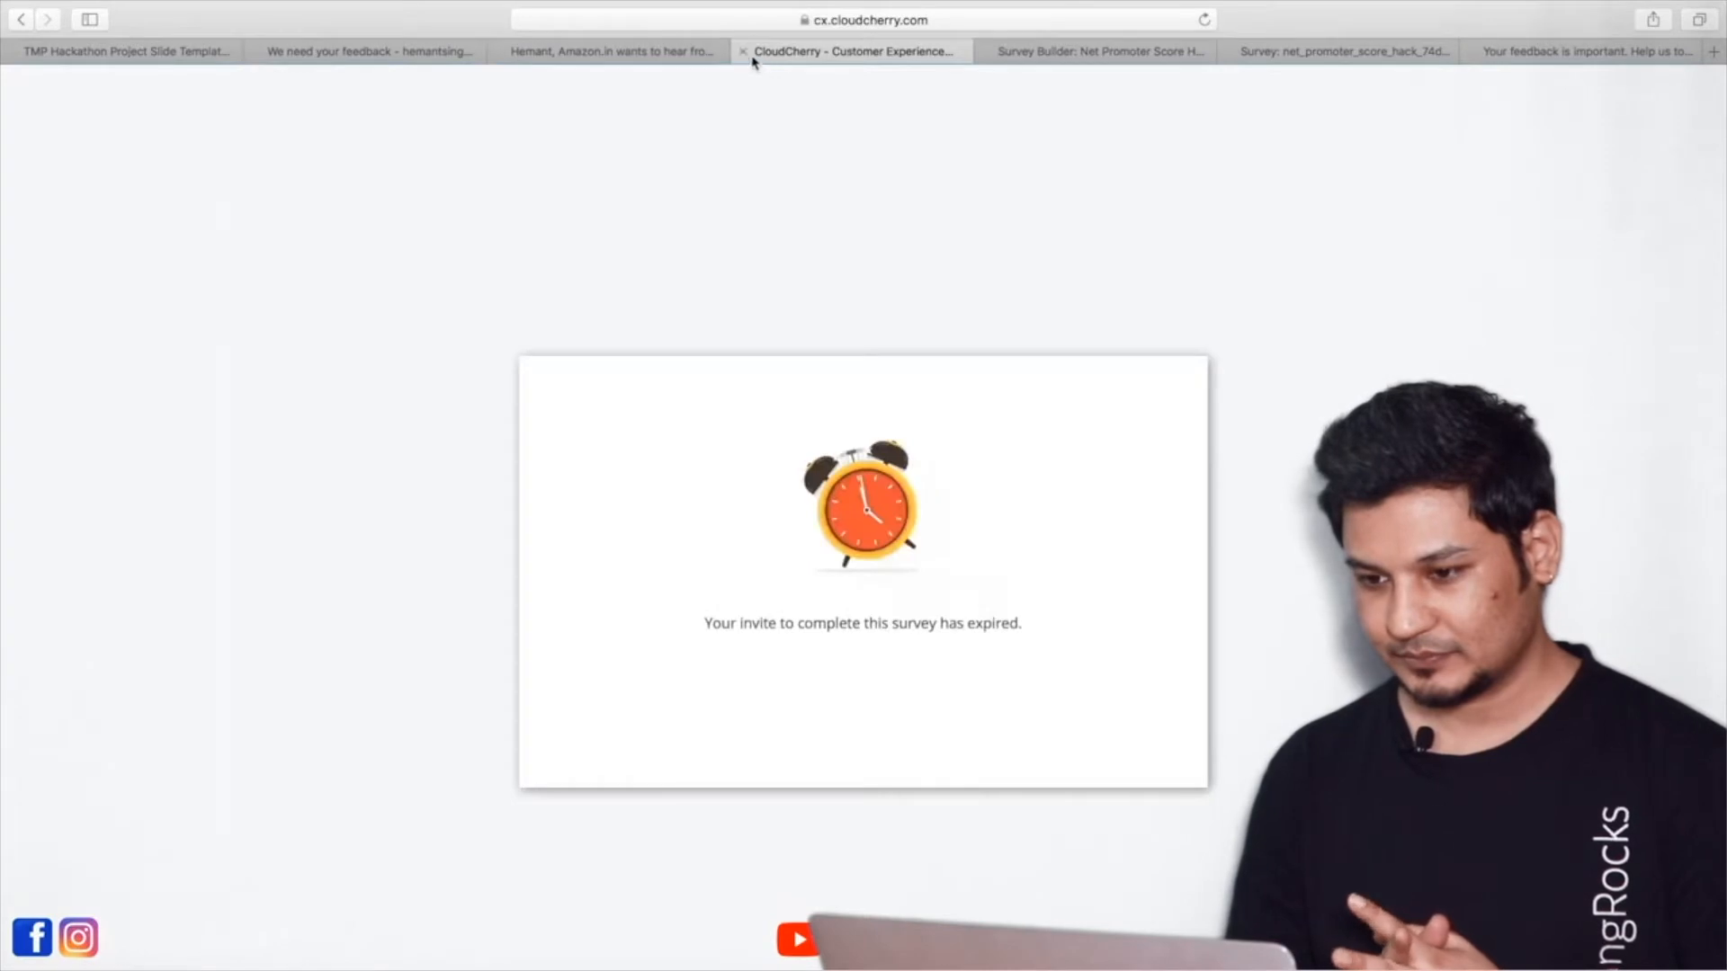
{"action": "left_click", "coordinate": [611, 51]}
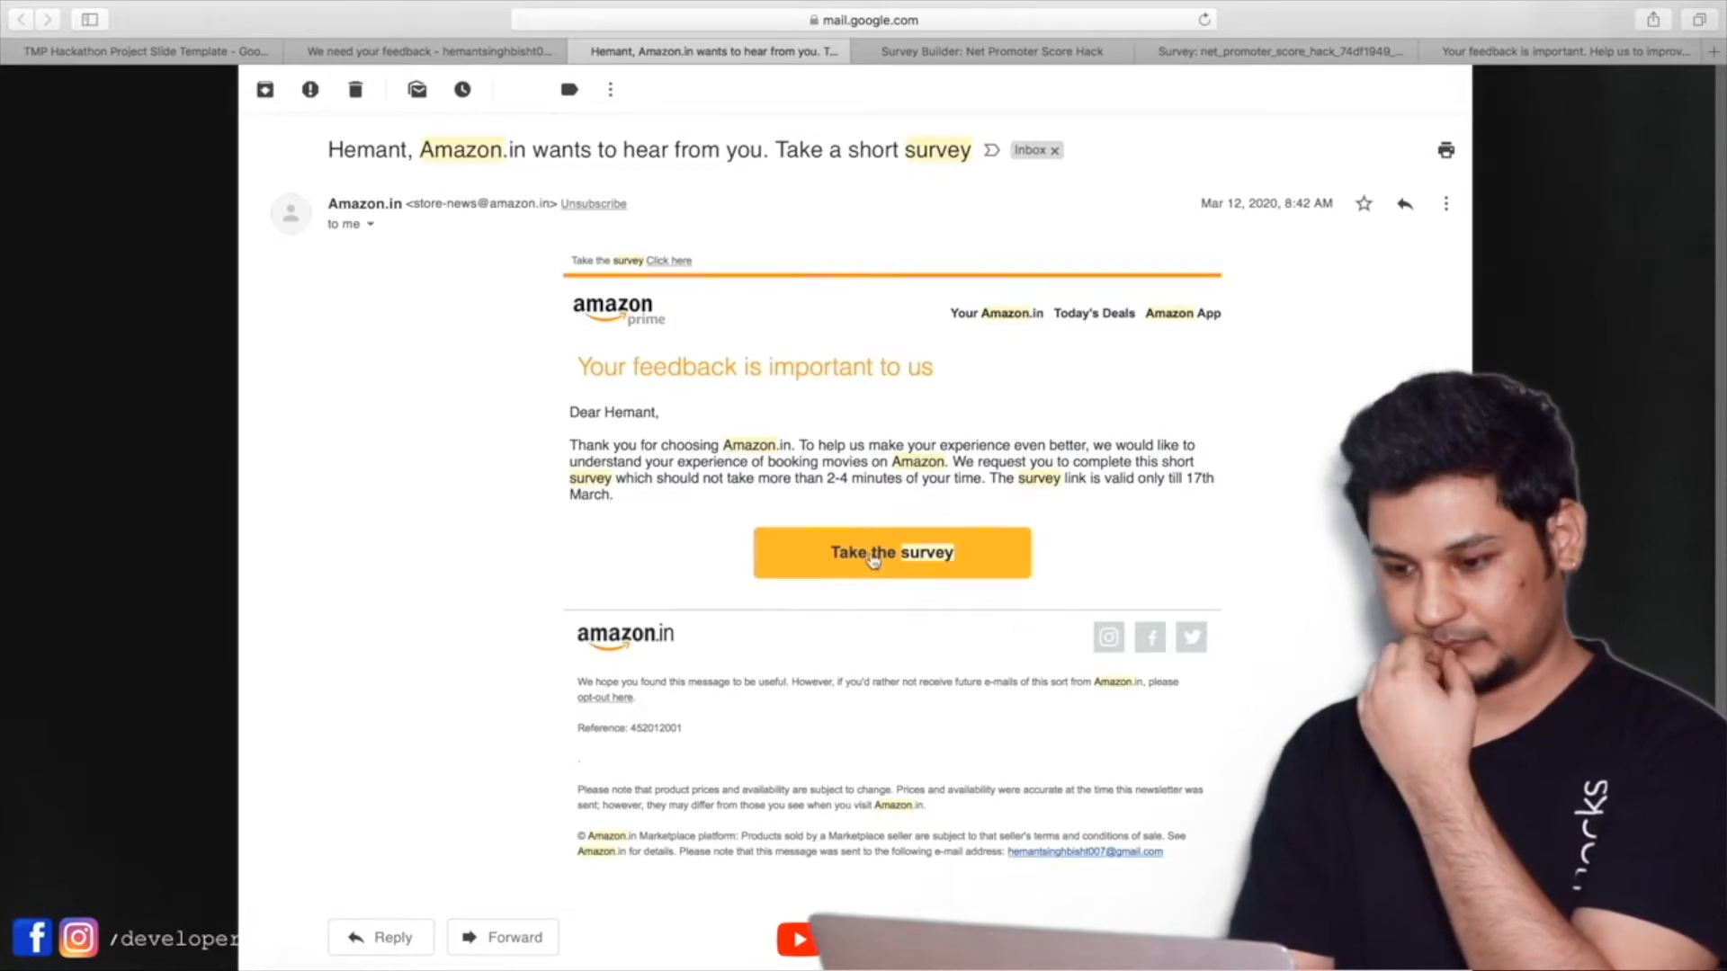
{"action": "left_click", "coordinate": [891, 552]}
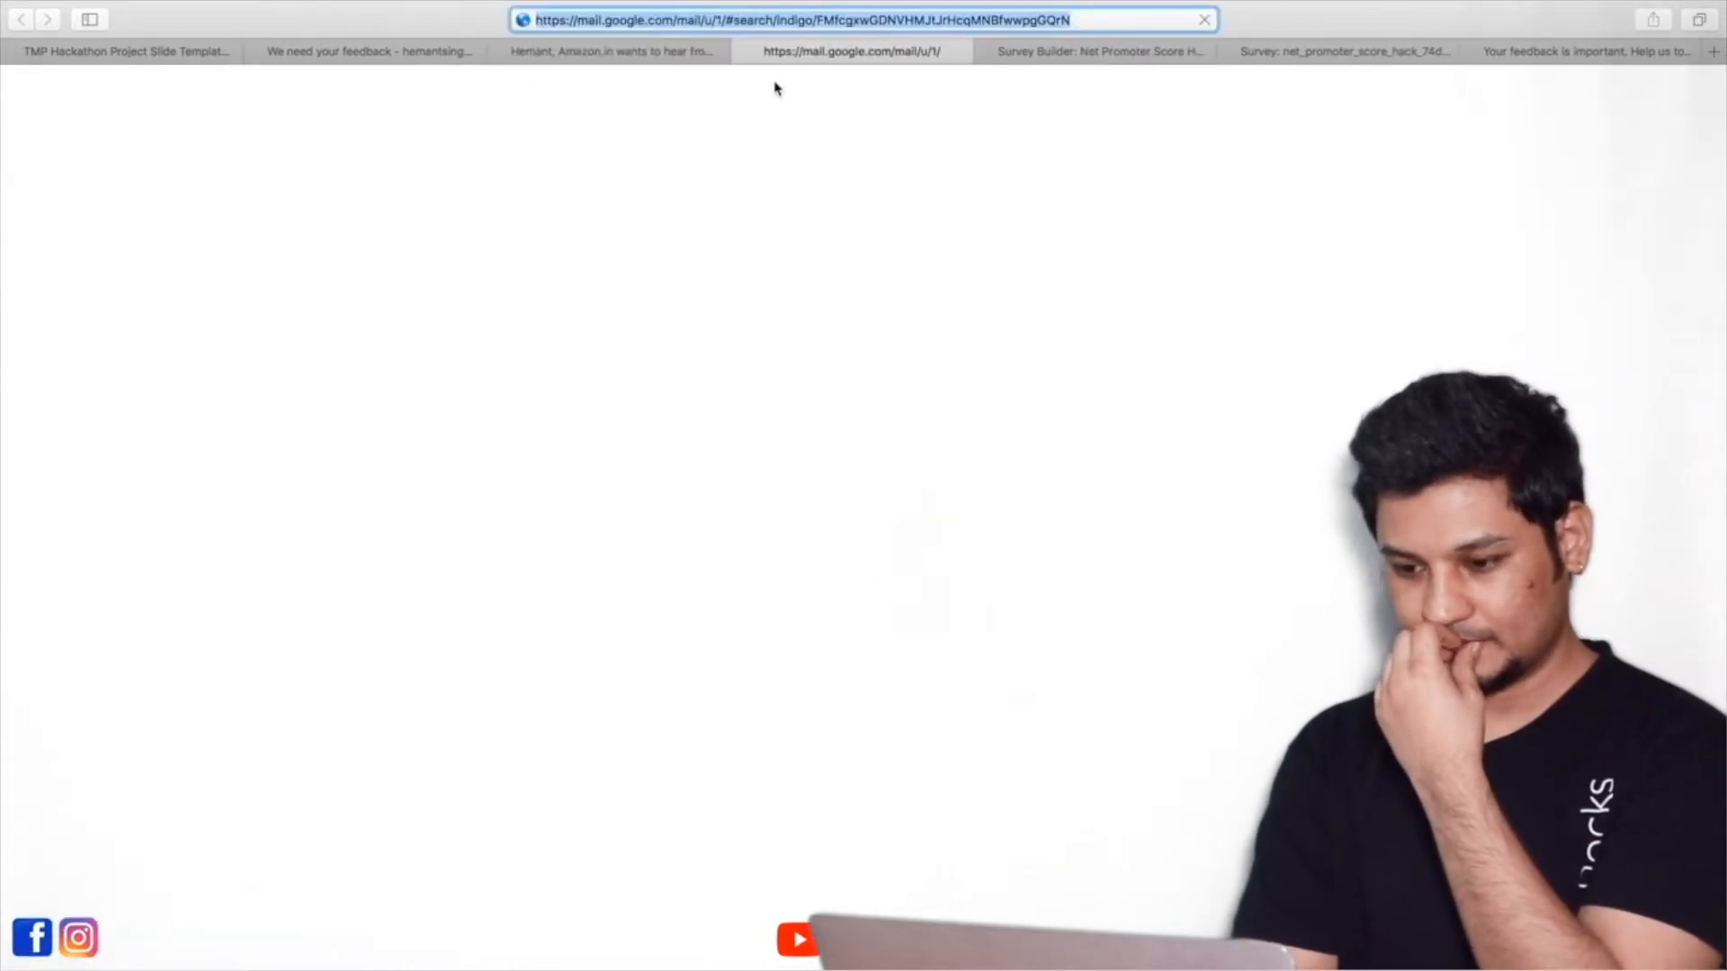
Show the 'Please provide your feedback' 0–10 AMP email, then the Salesforce Email Responses list
{"action": "left_click", "coordinate": [609, 51]}
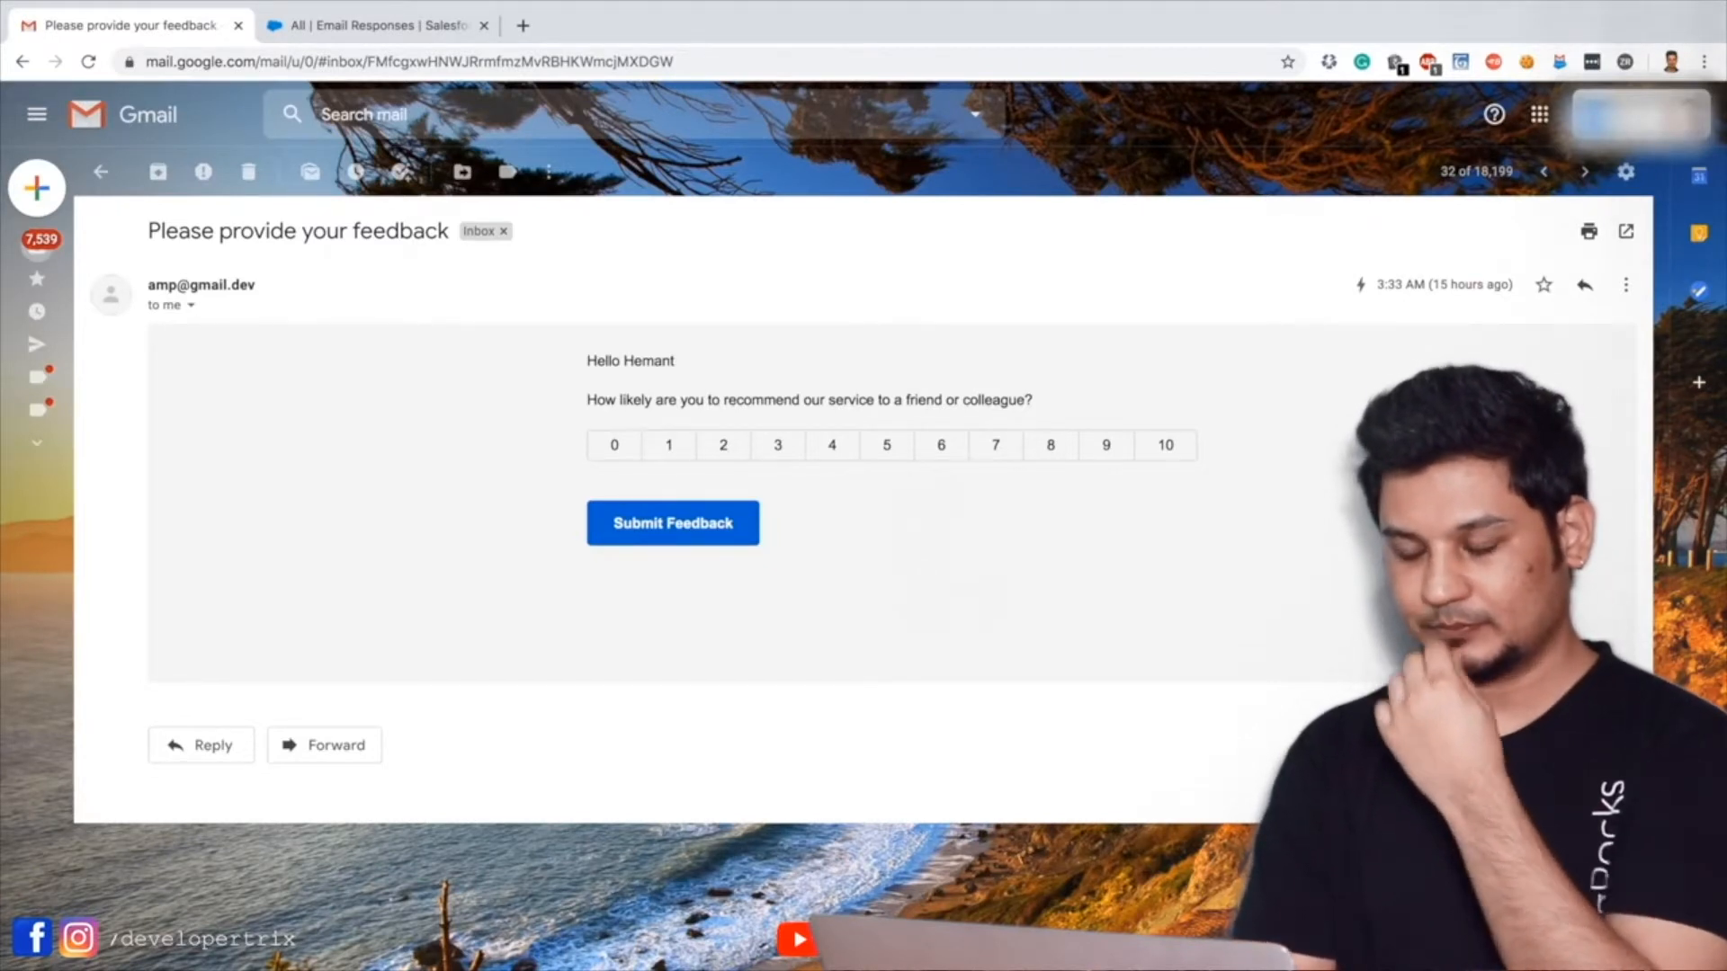
{"action": "left_click", "coordinate": [374, 23]}
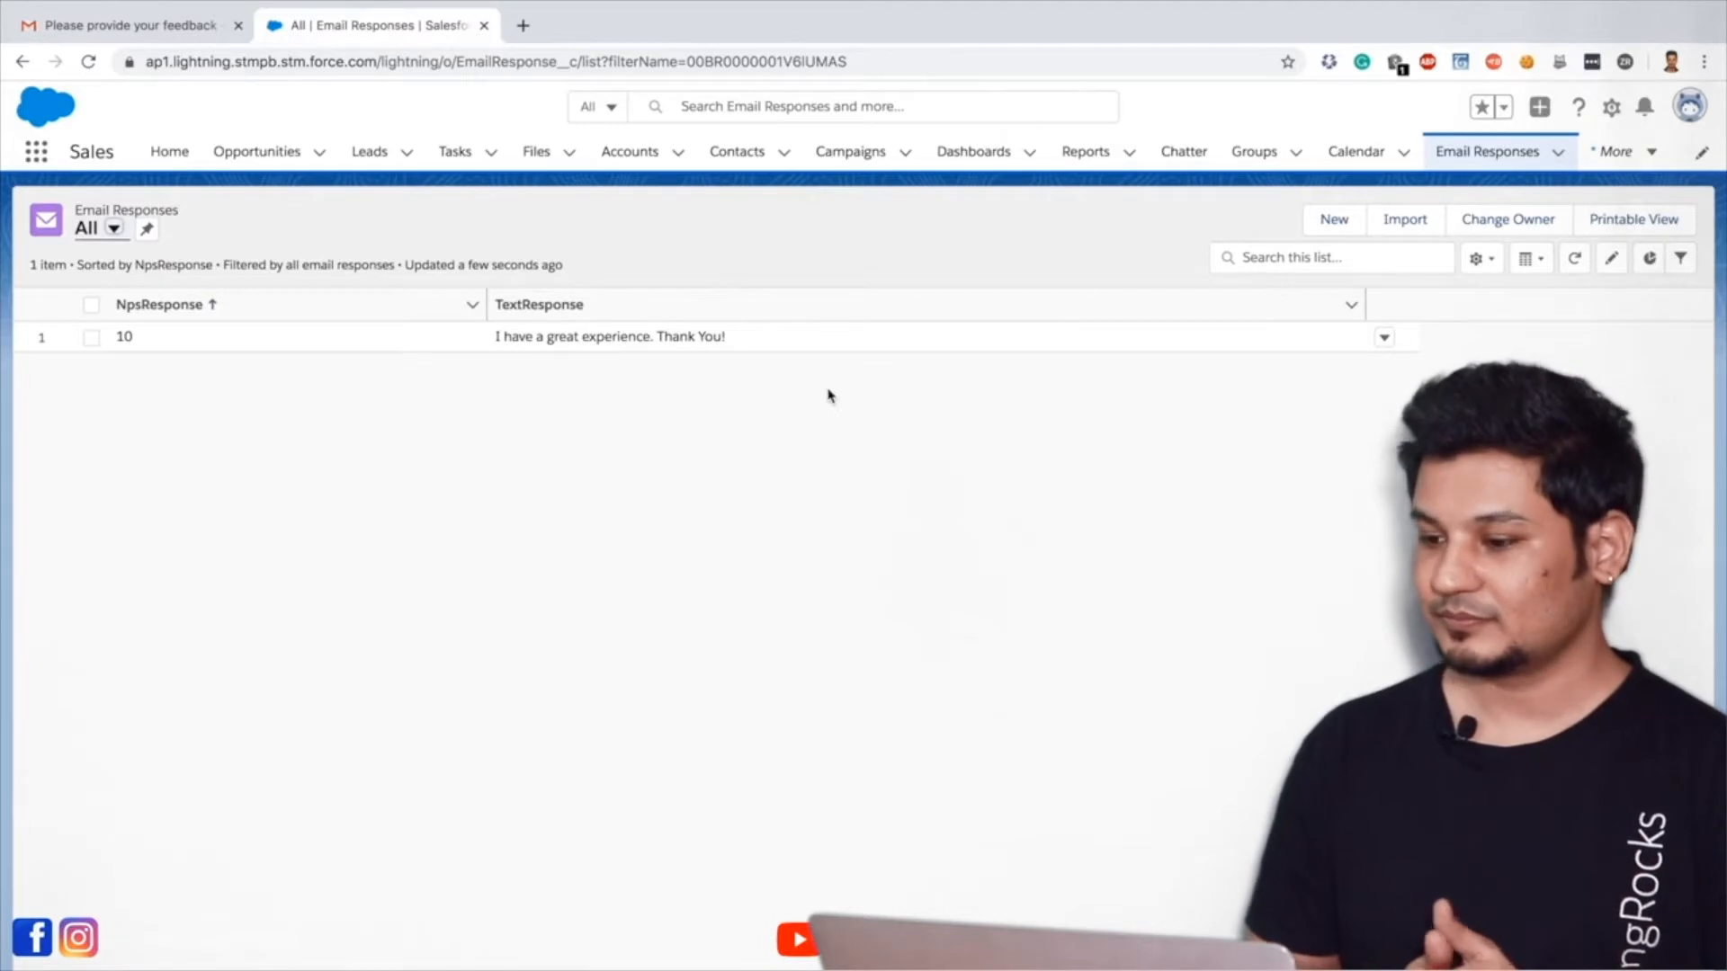
{"action": "mouse_move", "coordinate": [1295, 376]}
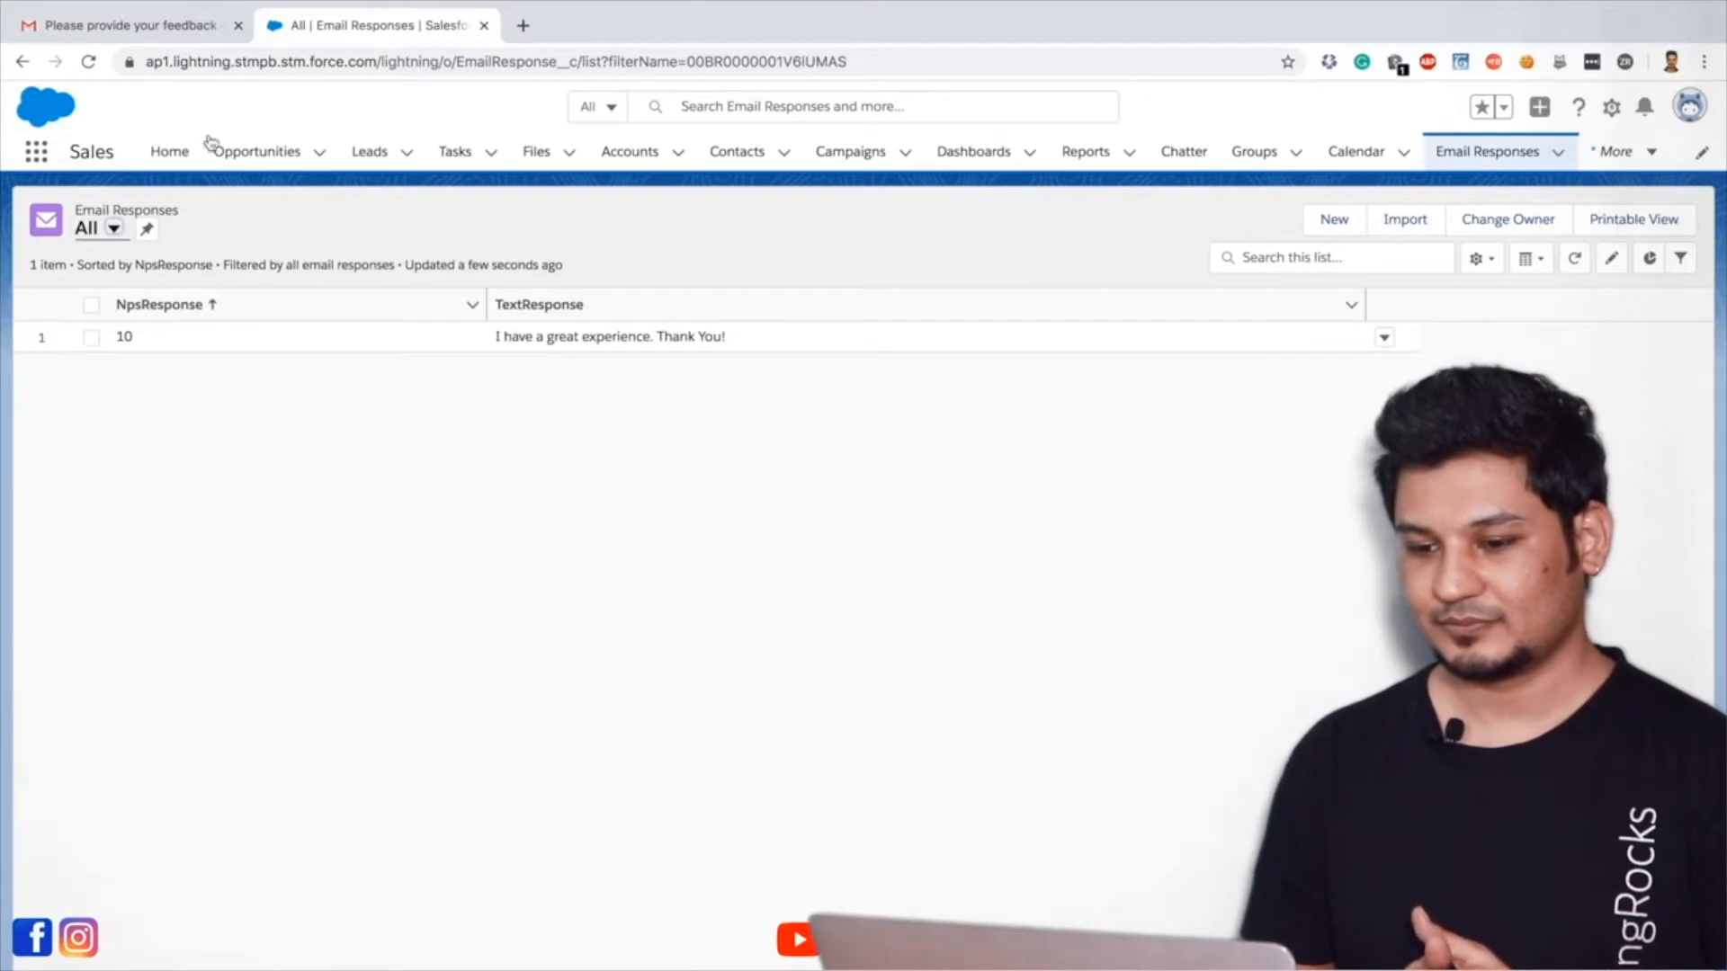
Return from the Salesforce Email Responses list to the Gmail feedback email
{"action": "left_click", "coordinate": [126, 24]}
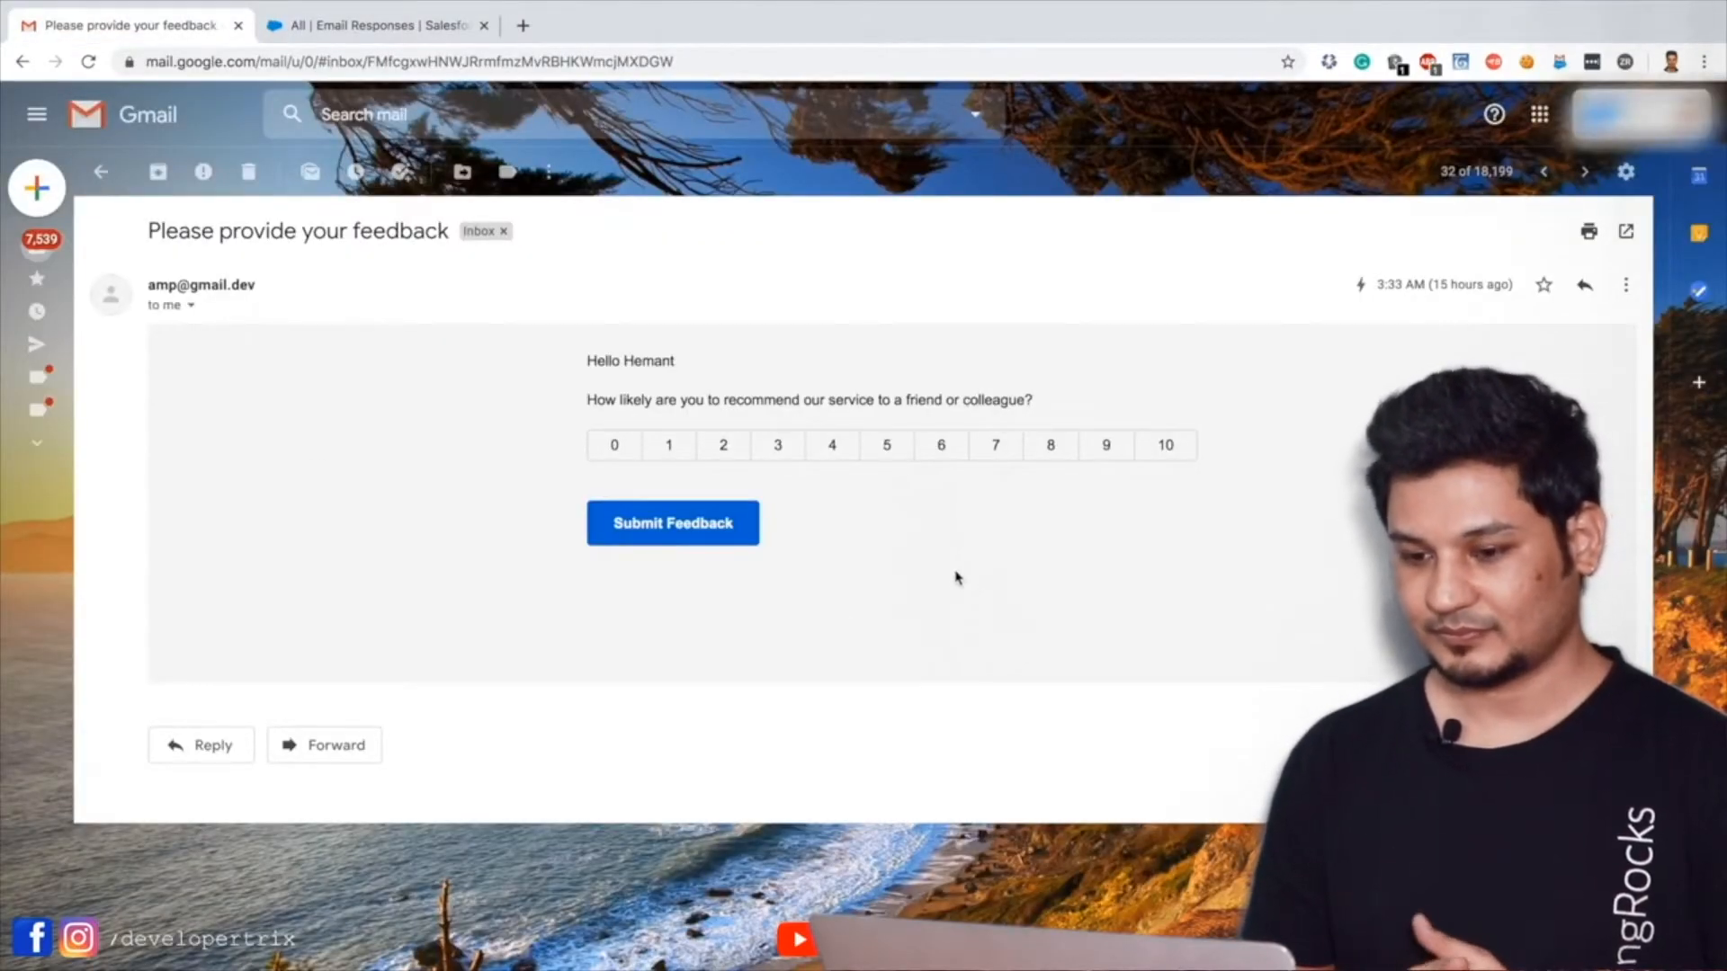
{"action": "mouse_move", "coordinate": [820, 493]}
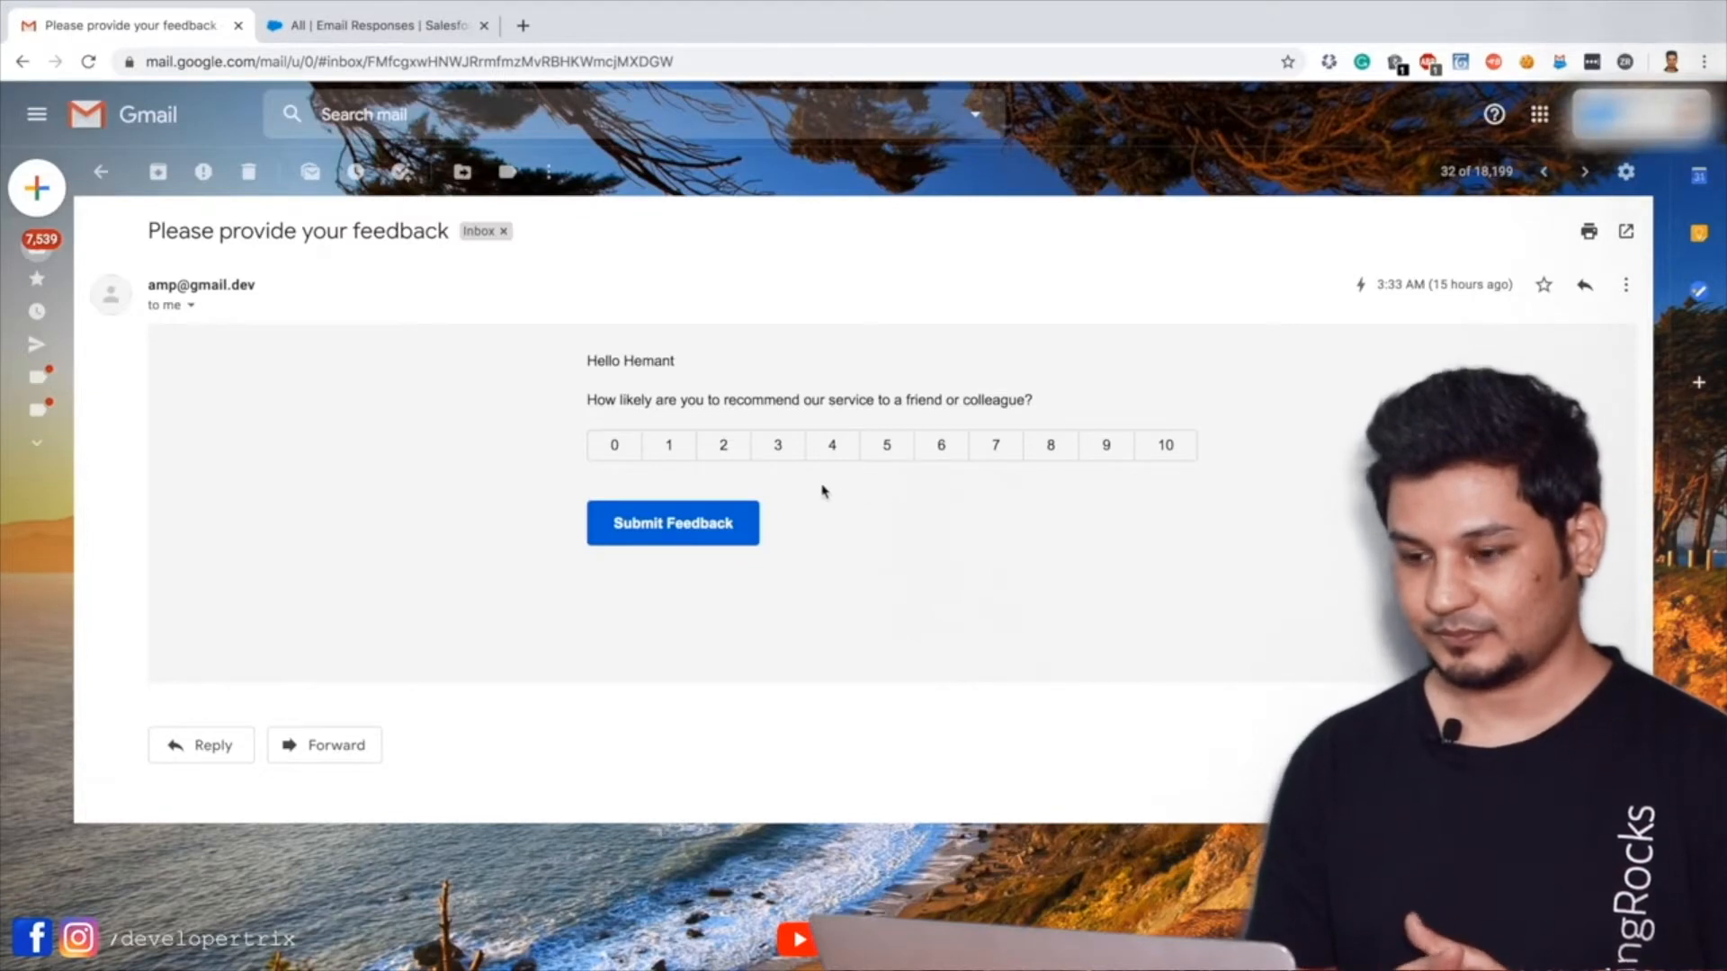
Rate the service 3 with the comment 'My experience was not that great.' and submit it
{"action": "left_click", "coordinate": [777, 444]}
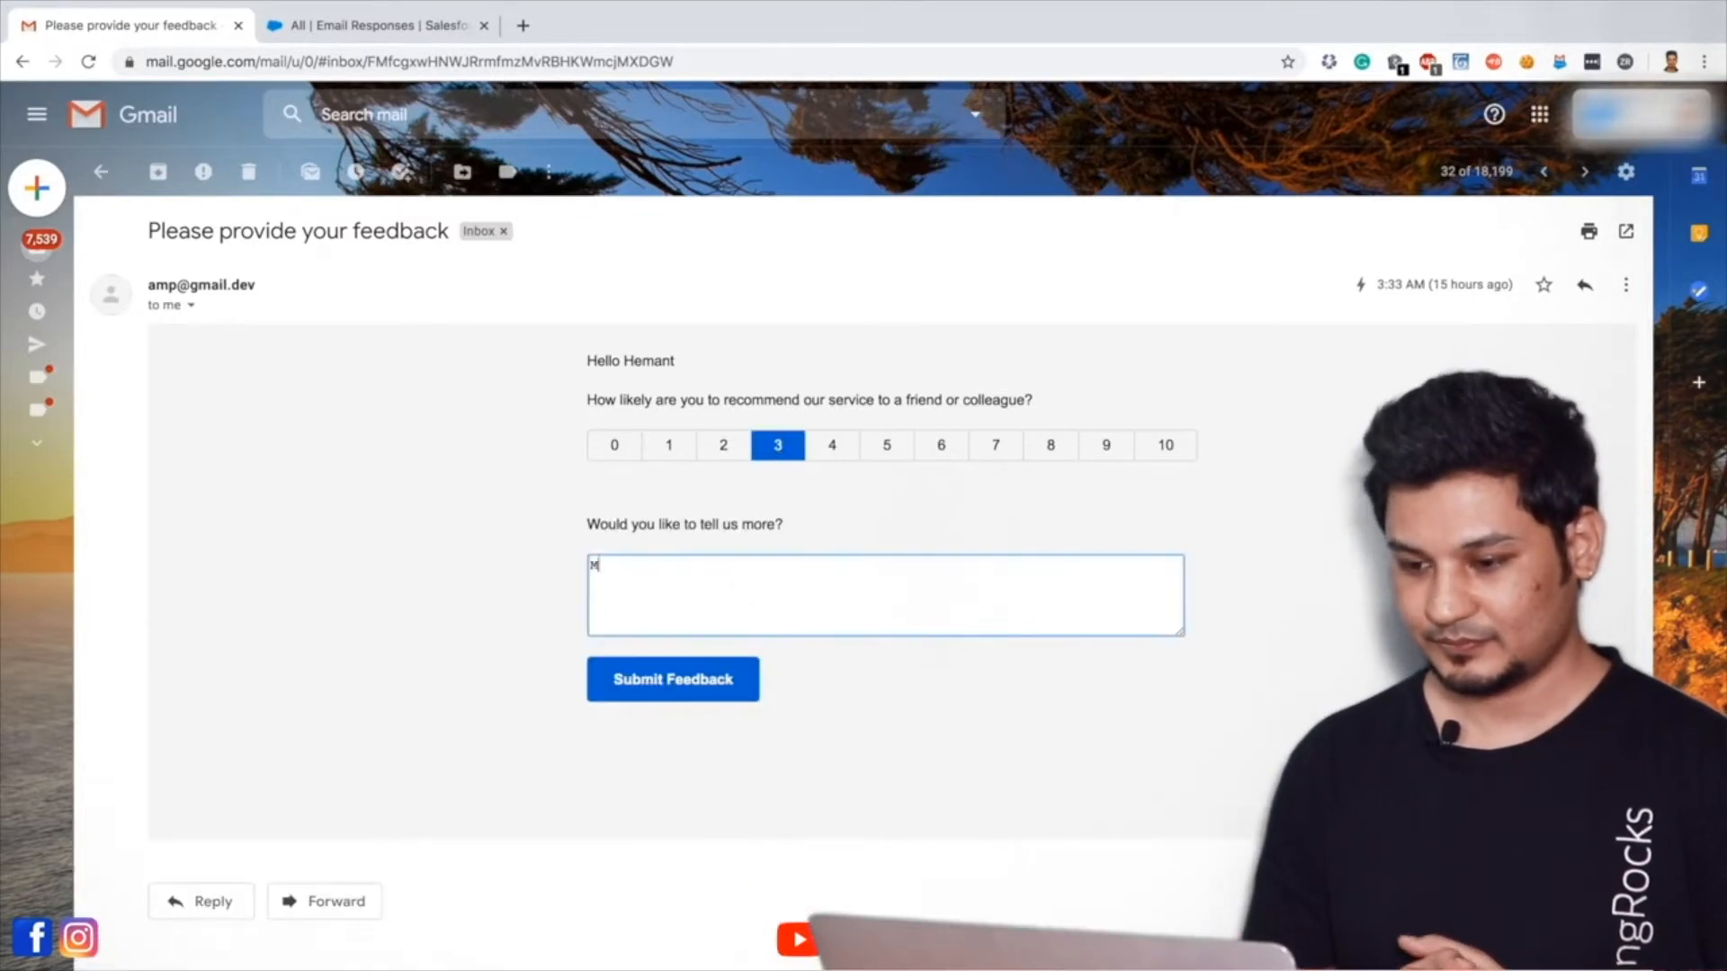
{"action": "type", "text": "y experience was not that great."}
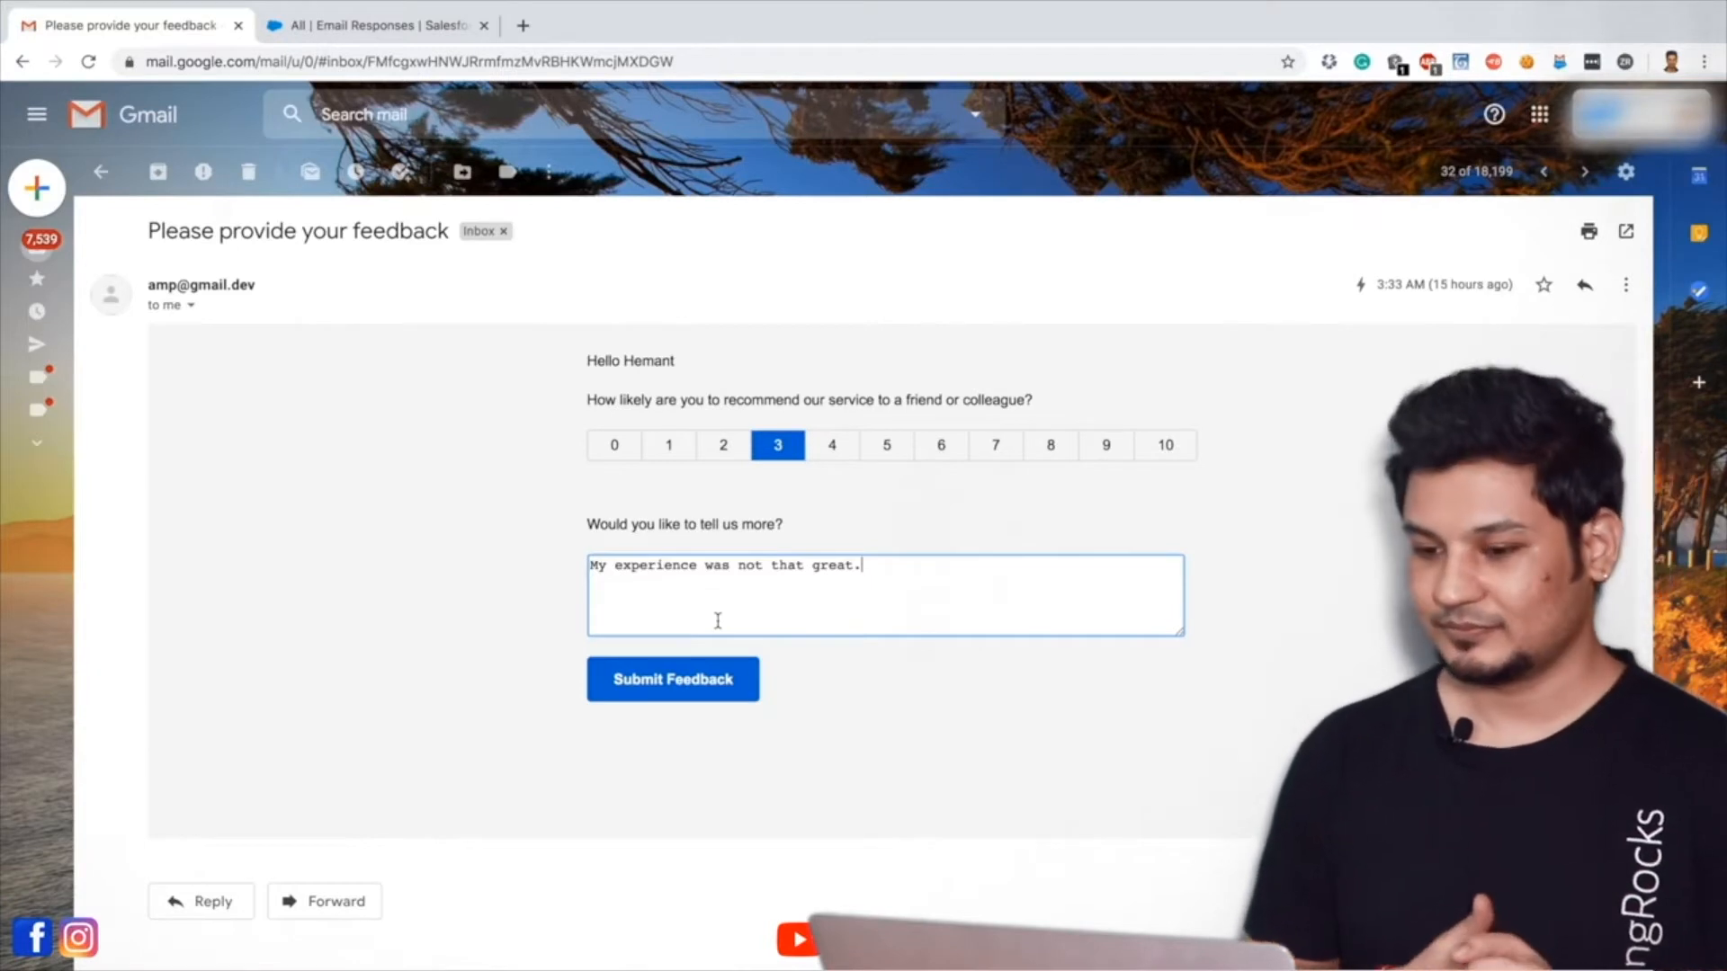
{"action": "mouse_move", "coordinate": [698, 746]}
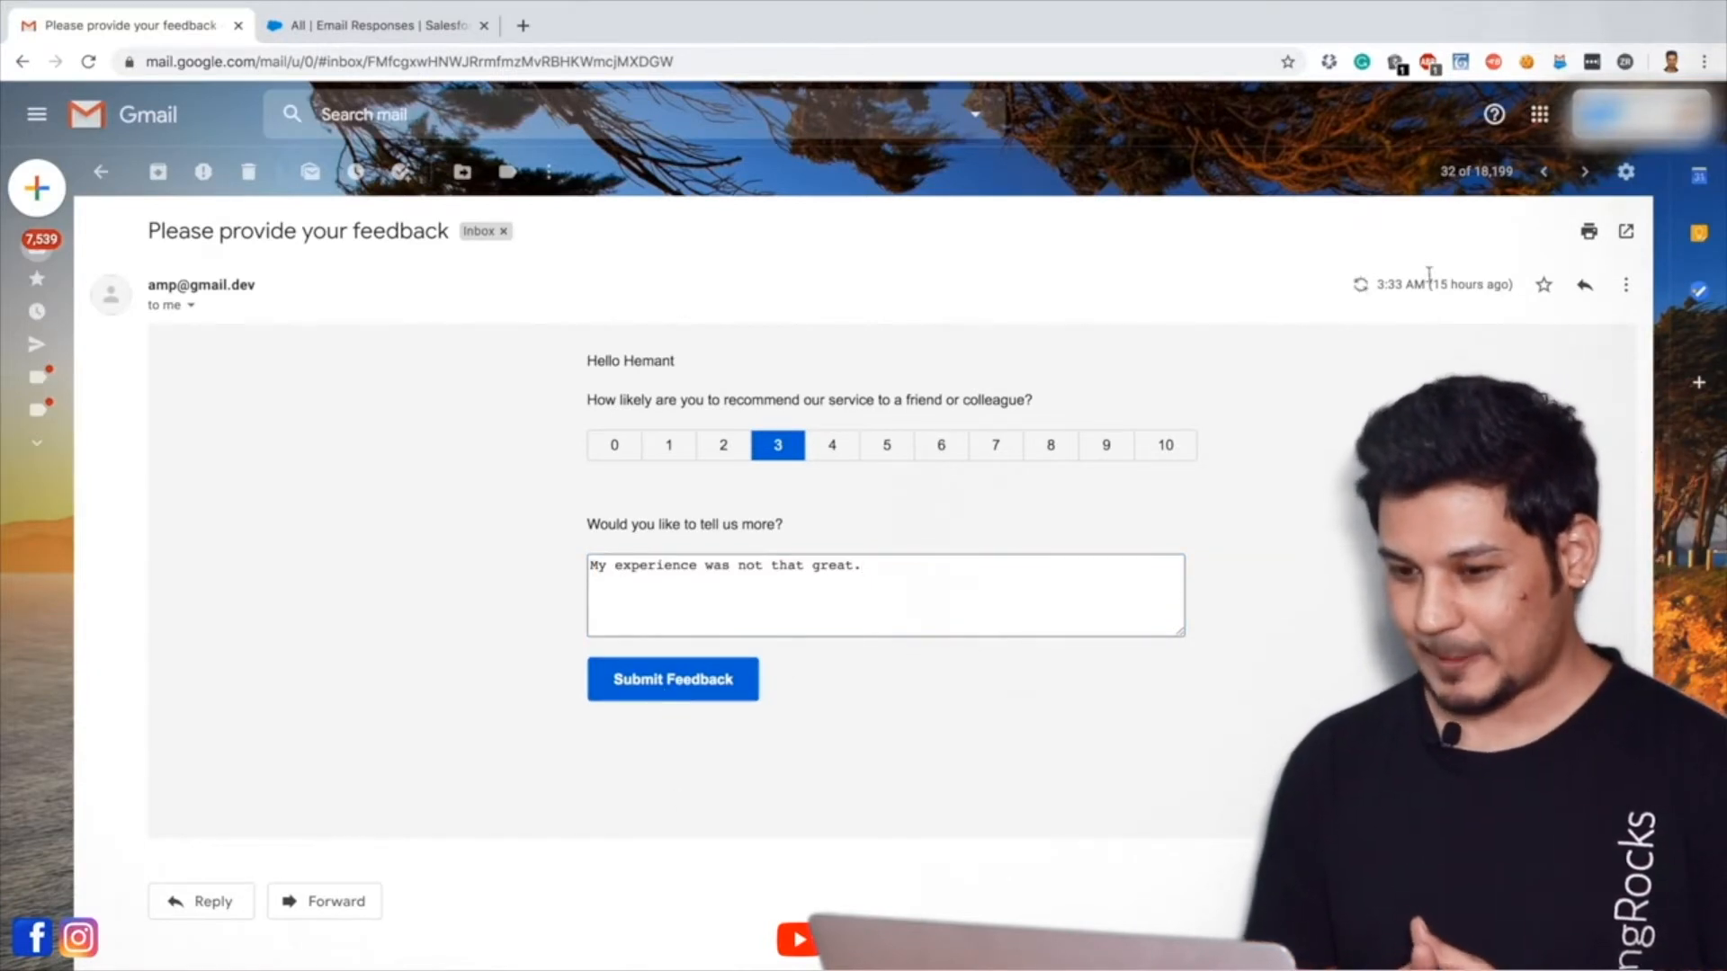
{"action": "left_click", "coordinate": [671, 678]}
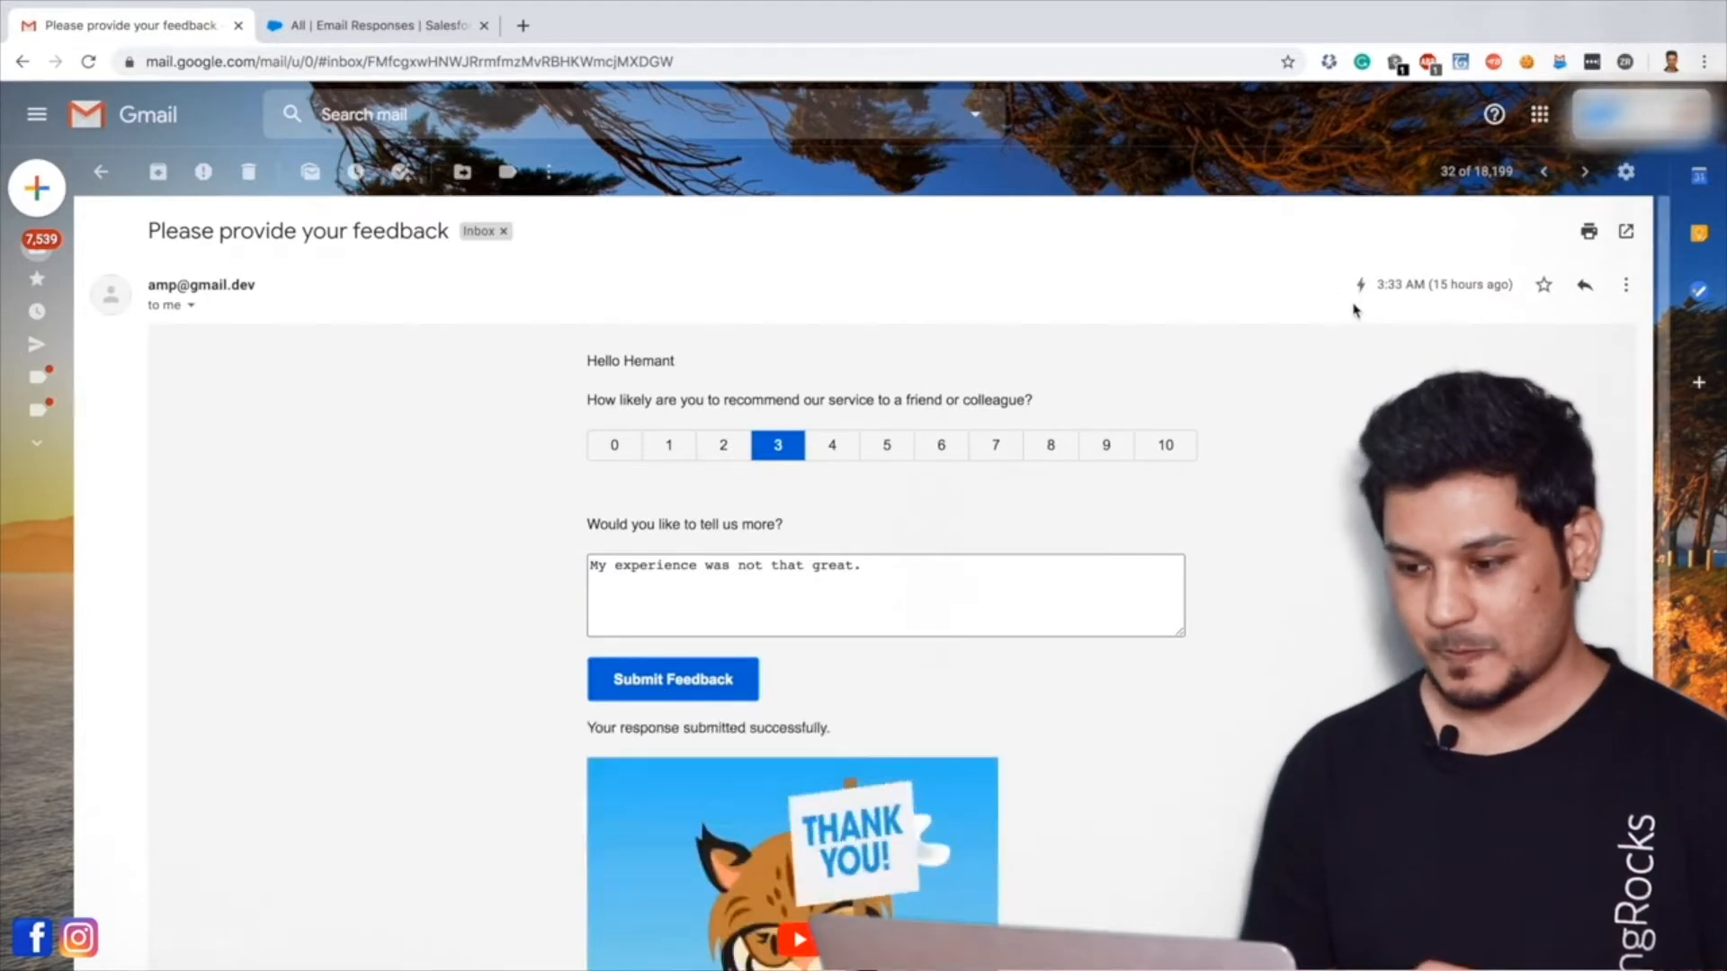
{"action": "scroll", "scroll_direction": "down", "scroll_amount": 3}
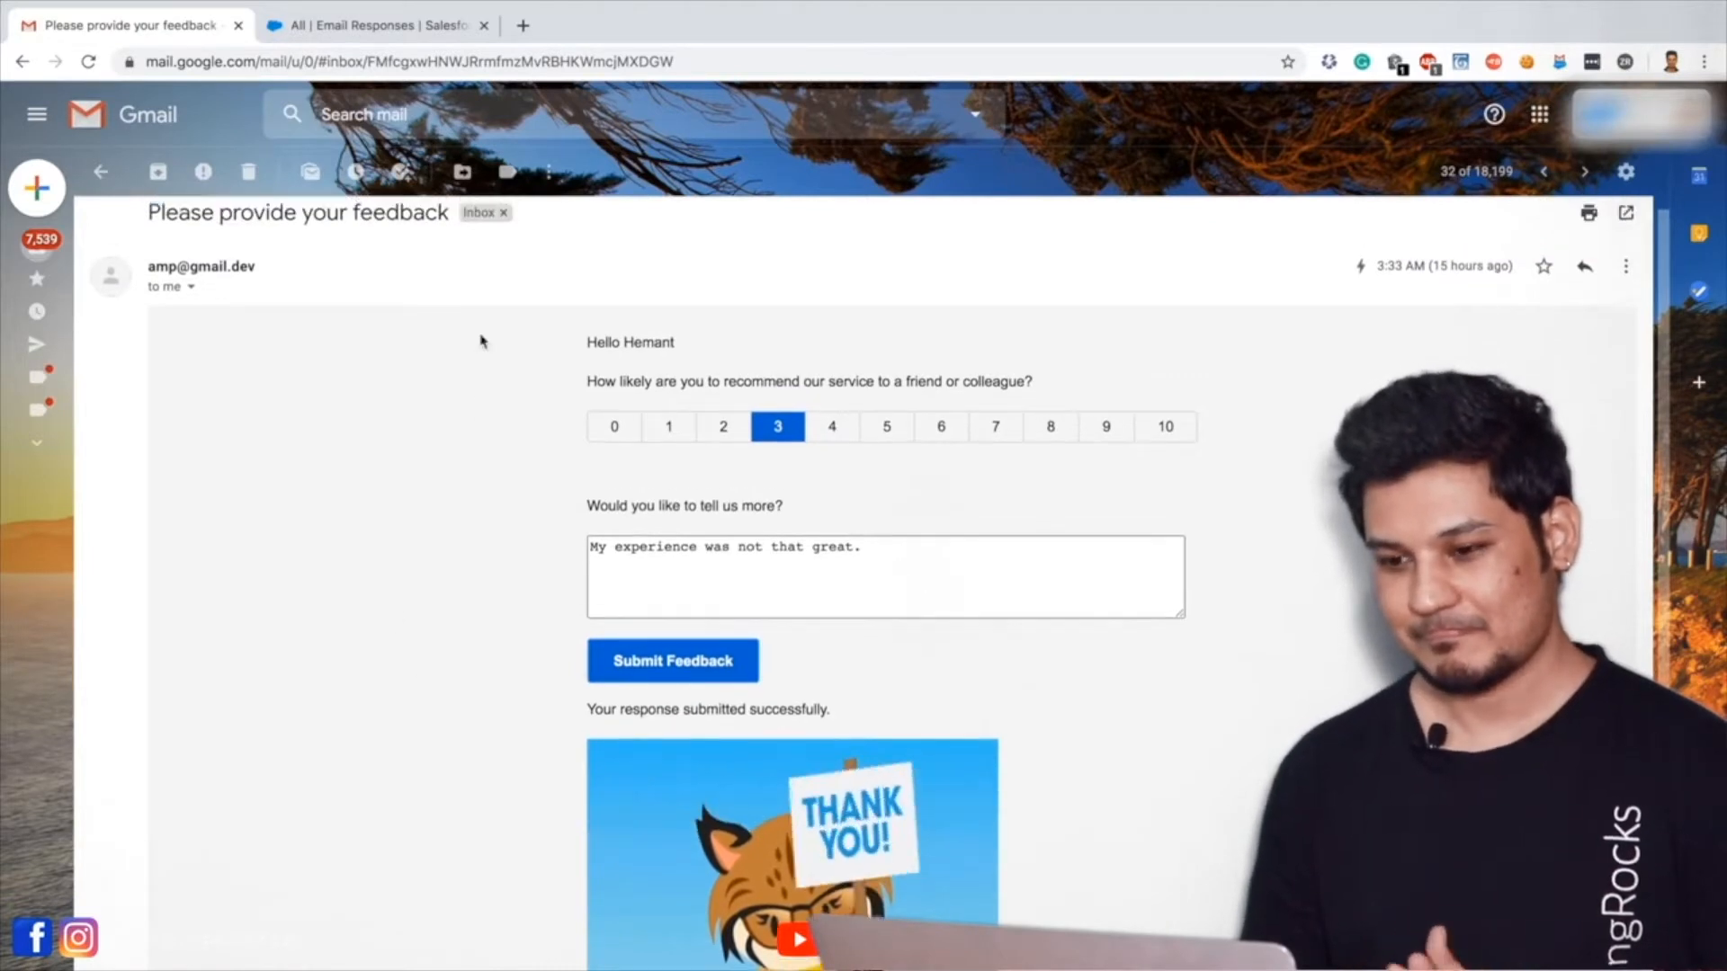
{"action": "left_click", "coordinate": [374, 23]}
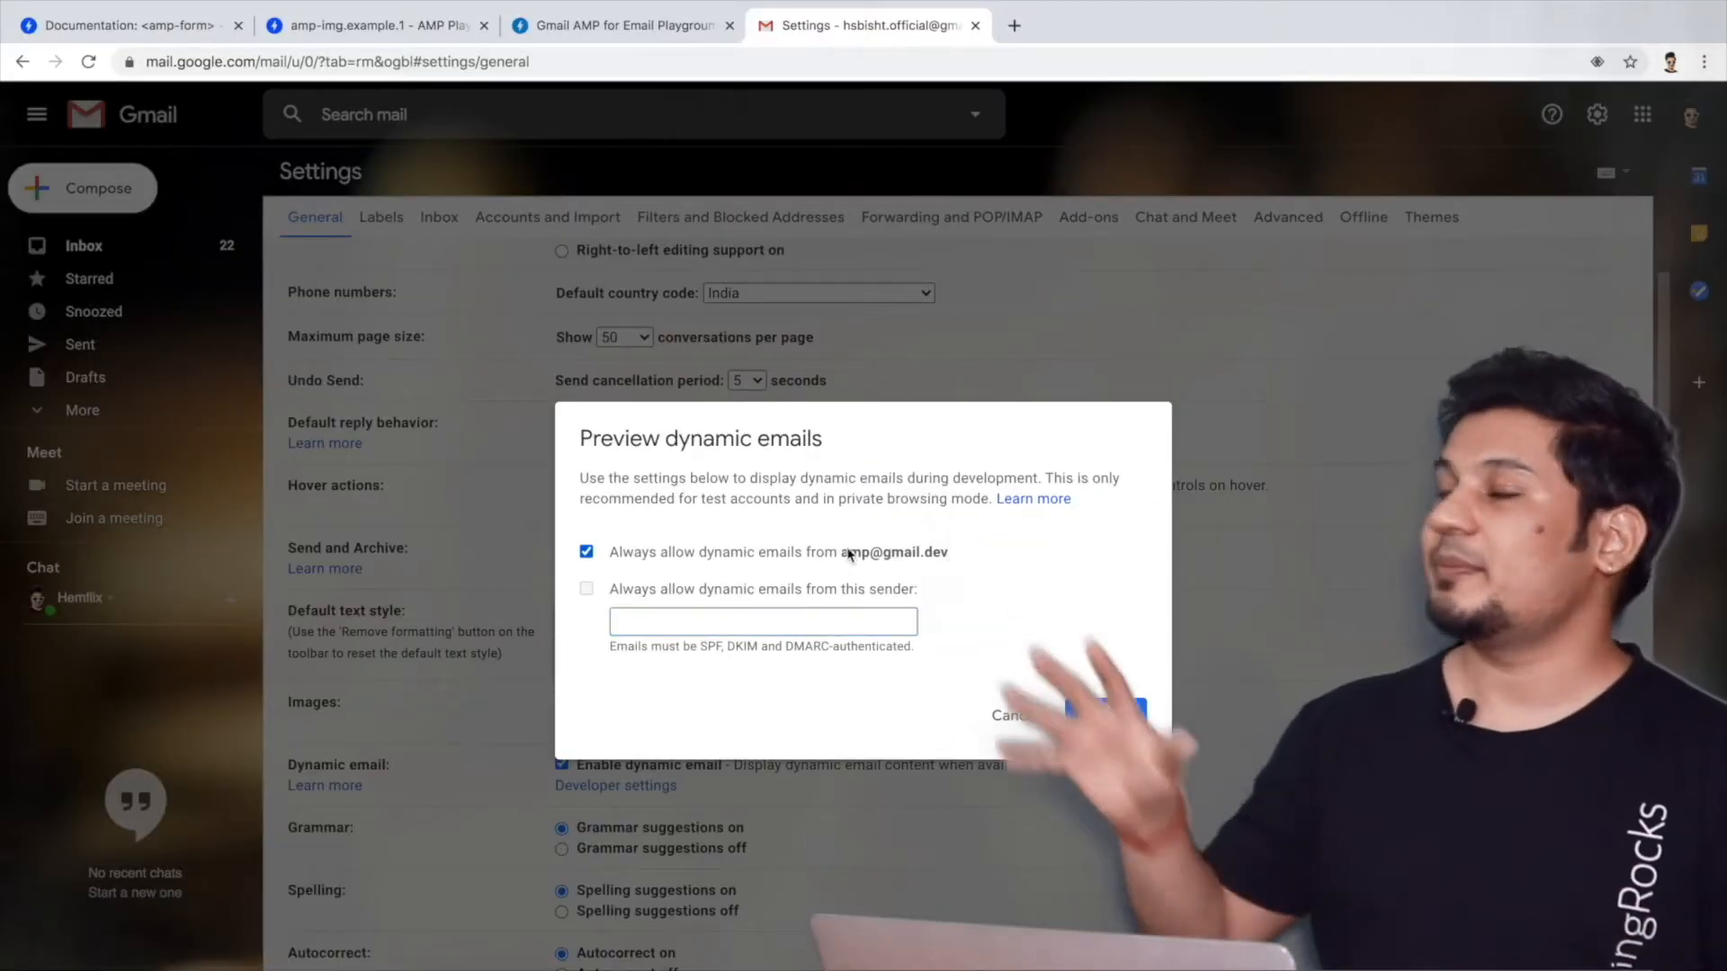
{"action": "left_click", "coordinate": [1085, 714]}
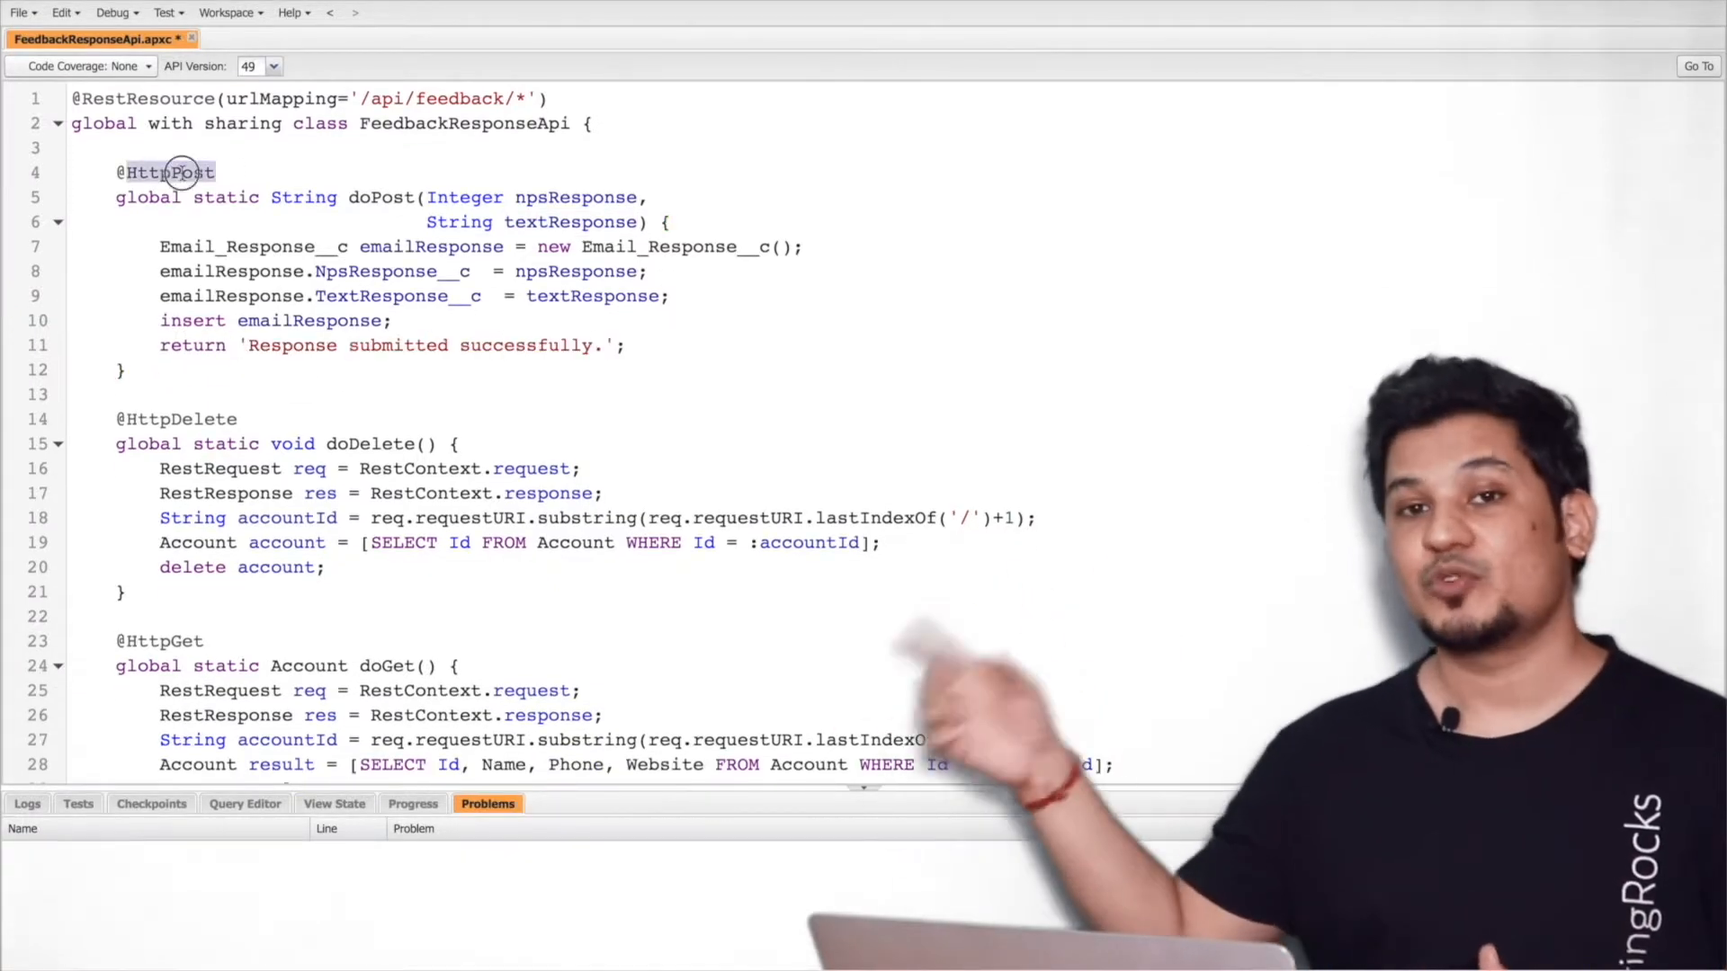
{"action": "scroll", "scroll_direction": "down", "scroll_amount": 3}
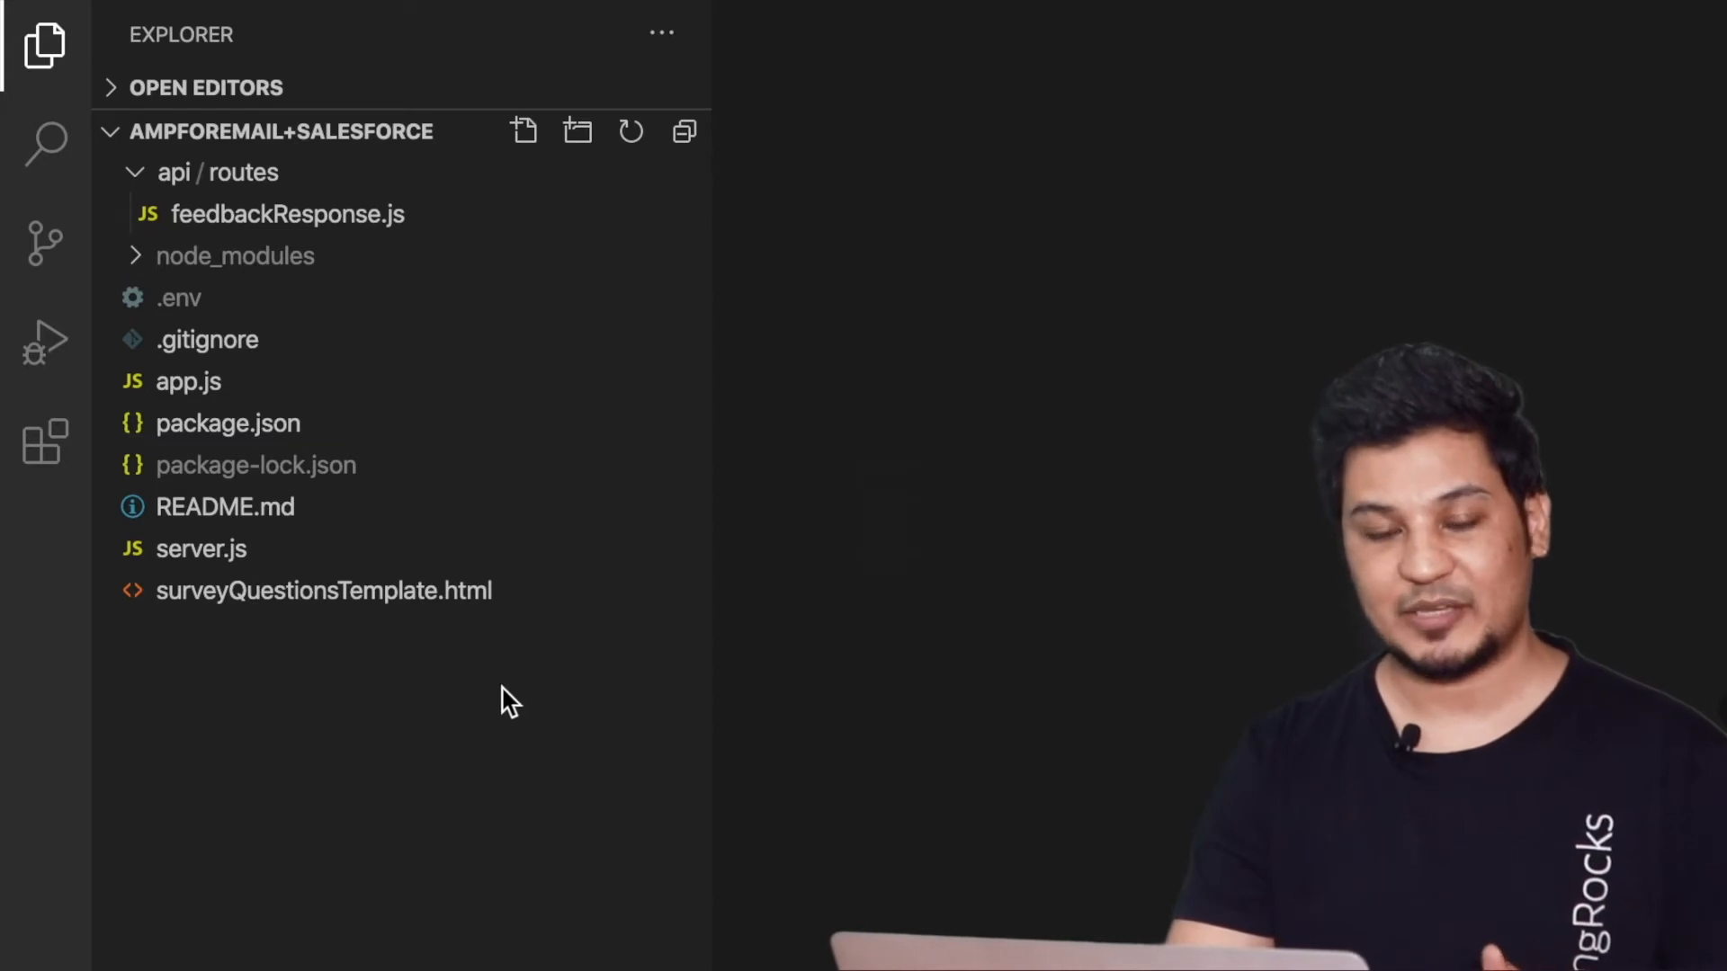
{"action": "mouse_move", "coordinate": [674, 788]}
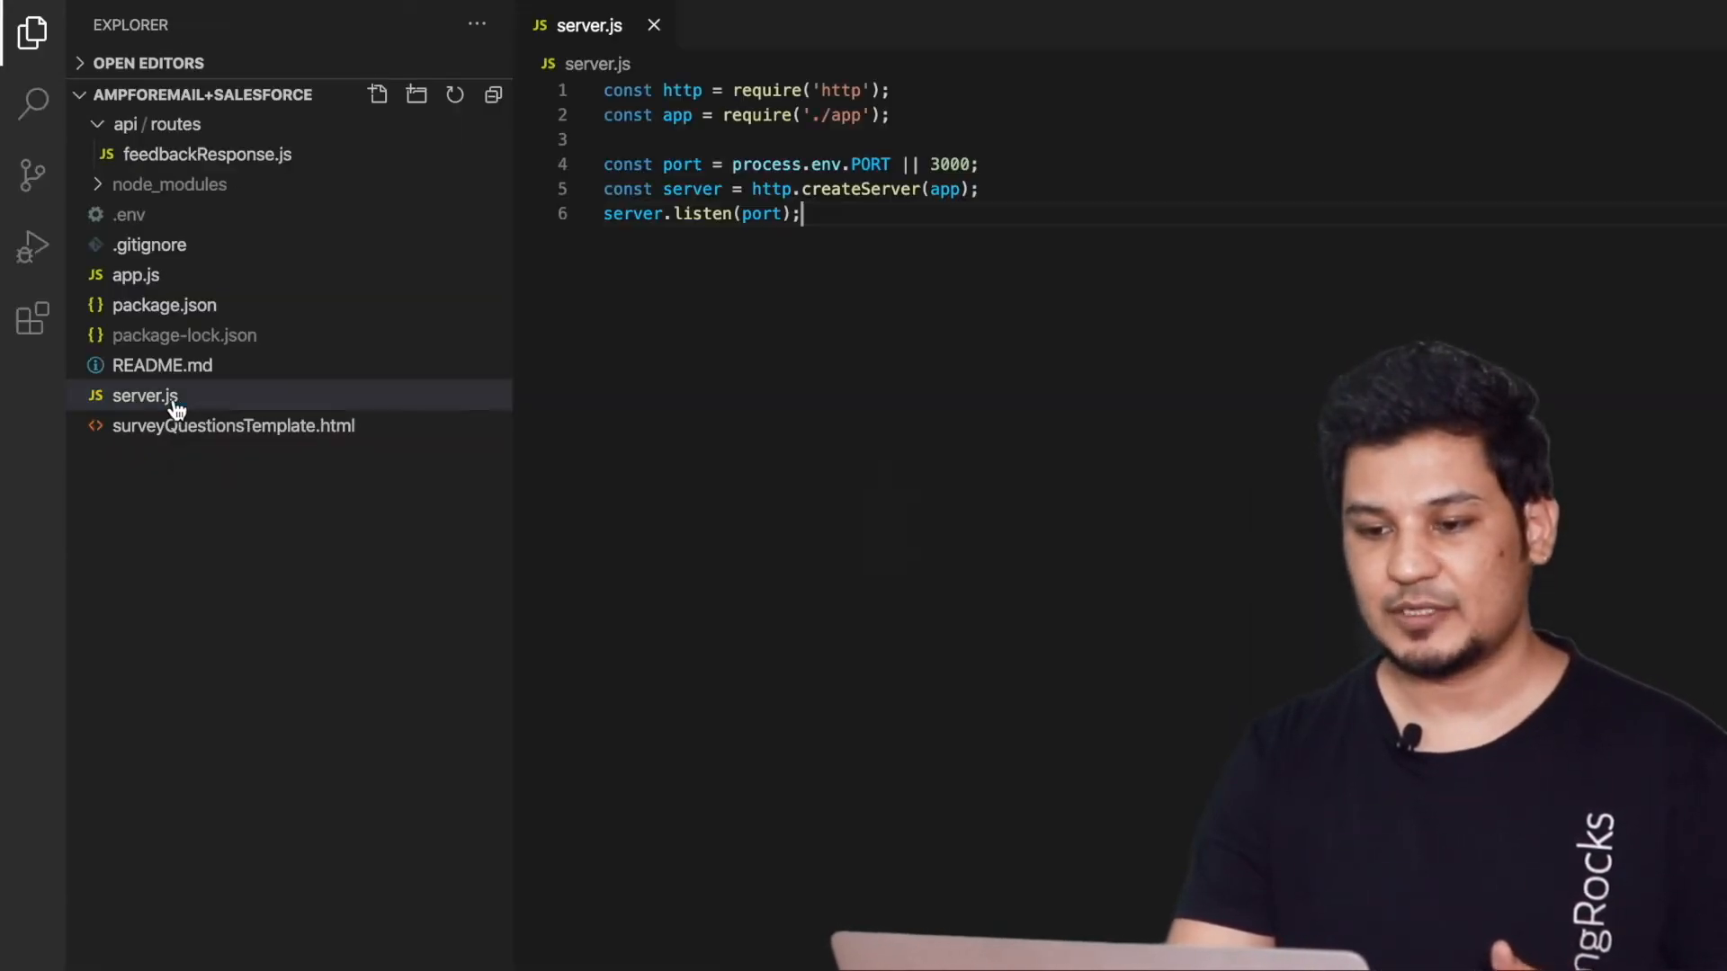
View server.js creating the HTTP server on port 3000, then app.js
{"action": "double_click", "coordinate": [840, 90]}
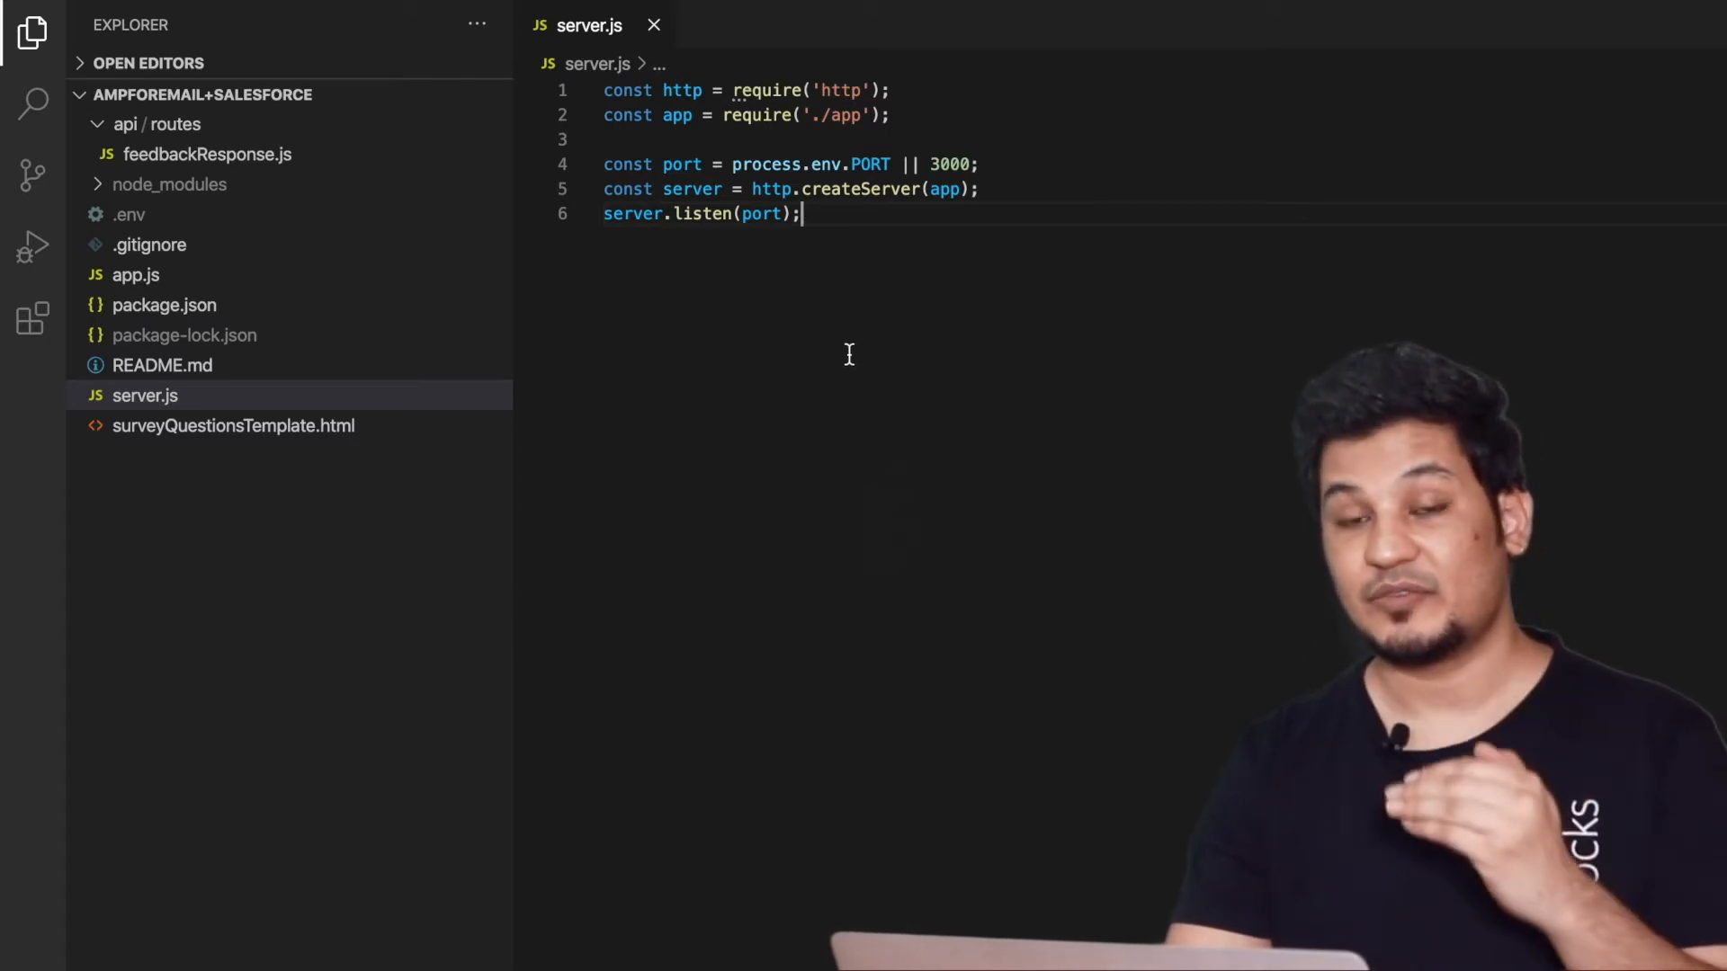
{"action": "left_click", "coordinate": [137, 273]}
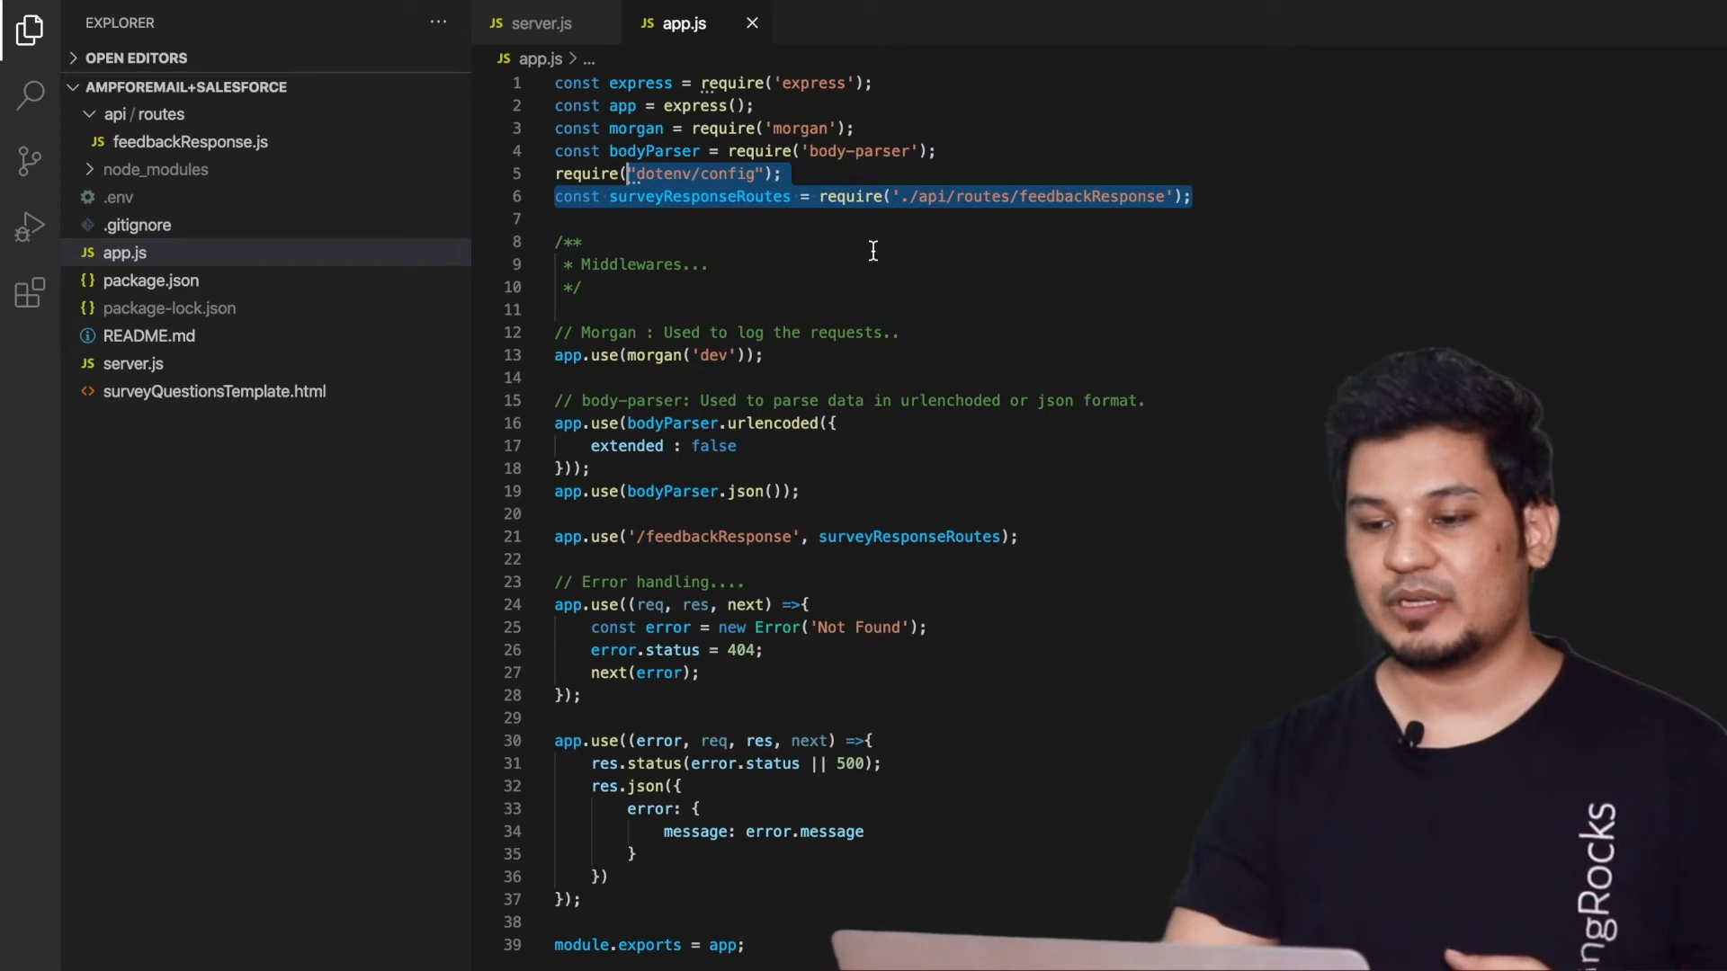
Scroll through app.js's middleware, feedbackResponse route mount and error handlers
{"action": "scroll", "scroll_direction": "down", "scroll_amount": 3}
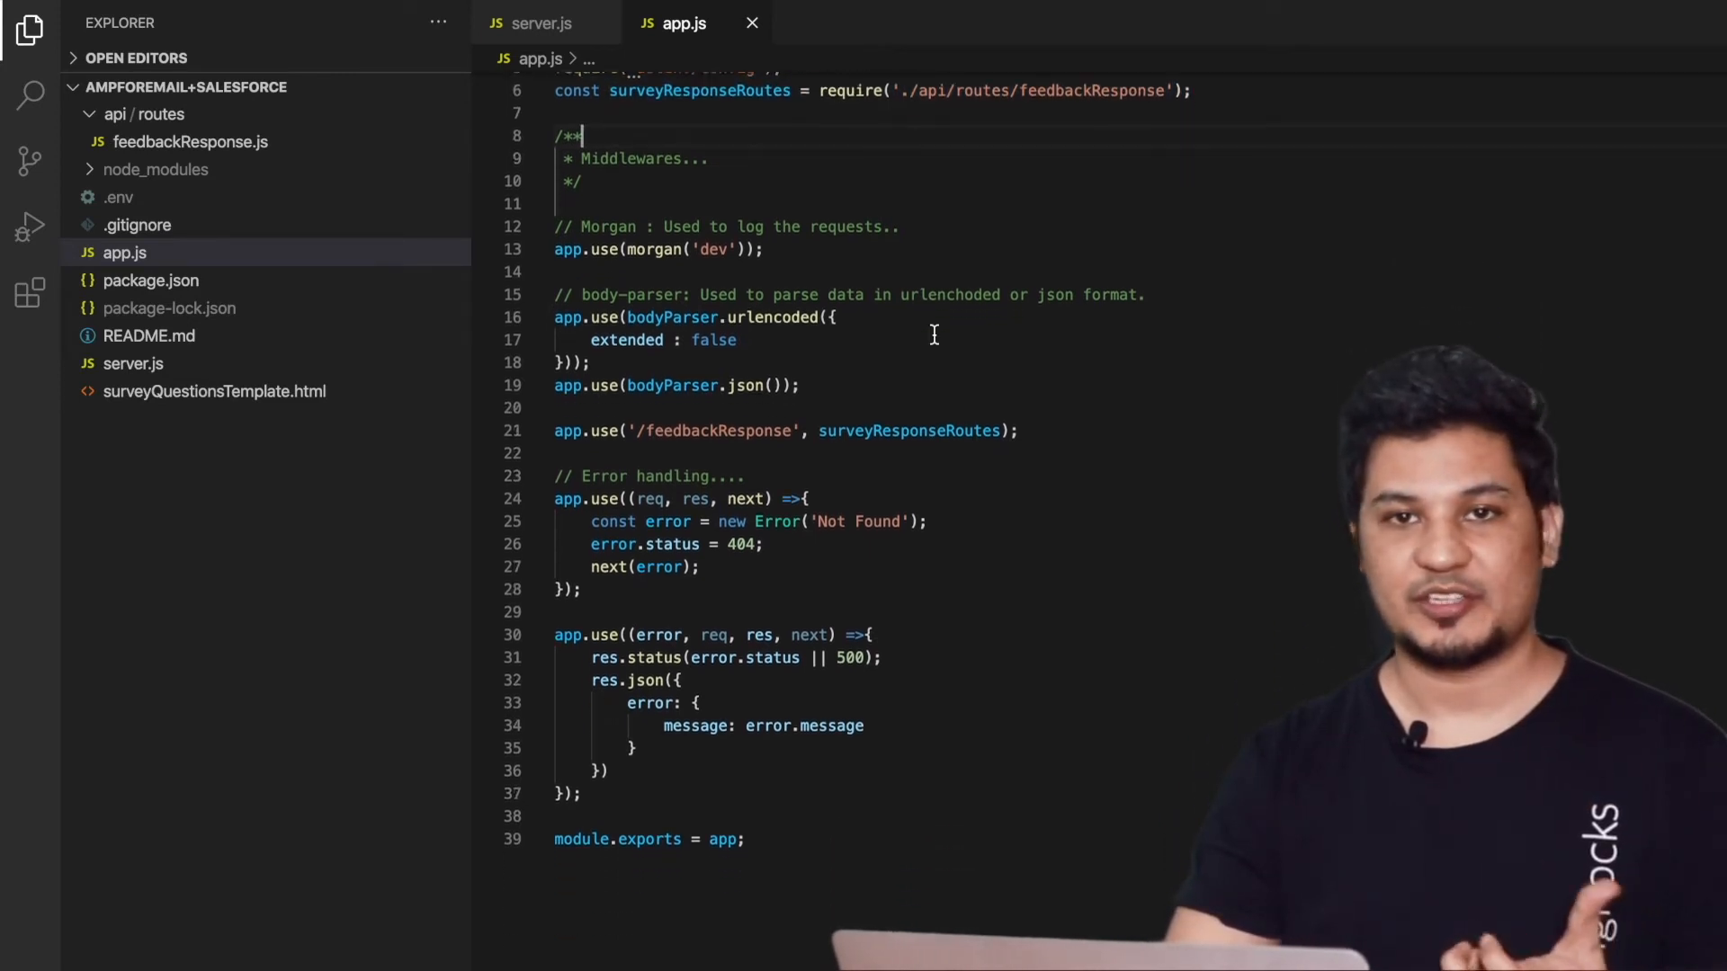
{"action": "scroll", "scroll_direction": "down", "scroll_amount": 3}
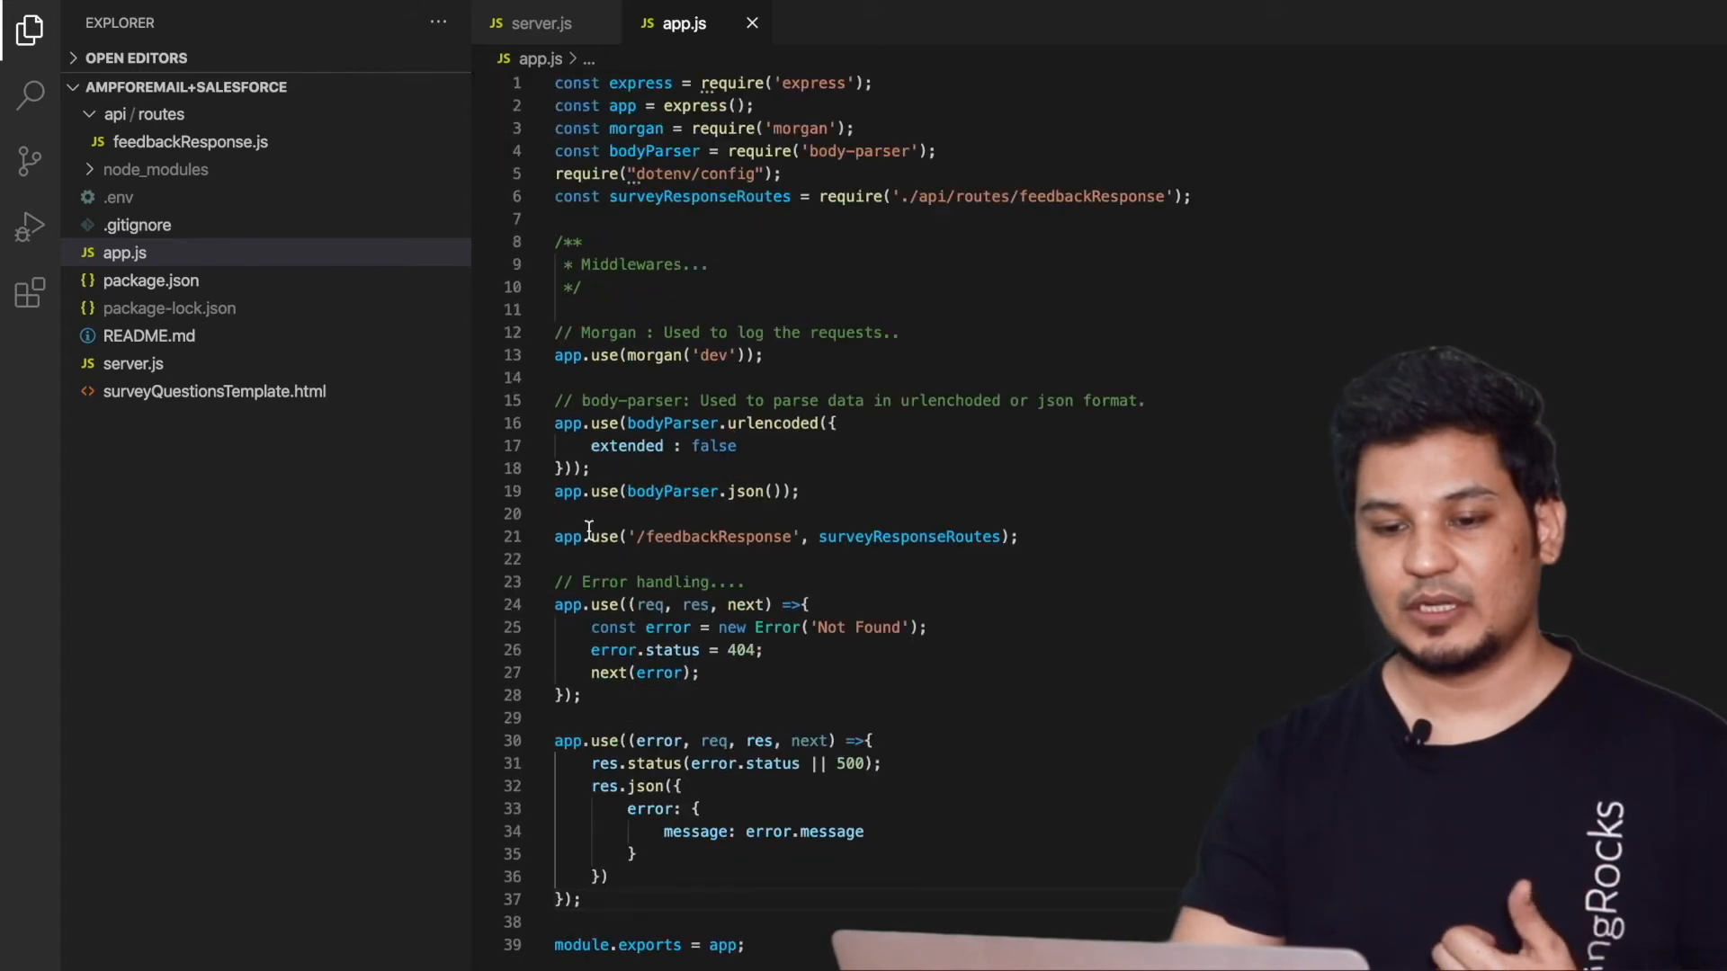
Review feedbackResponse.js from api/routes, highlighting its CORS header lines and the jsforce Salesforce call
{"action": "left_click", "coordinate": [191, 140]}
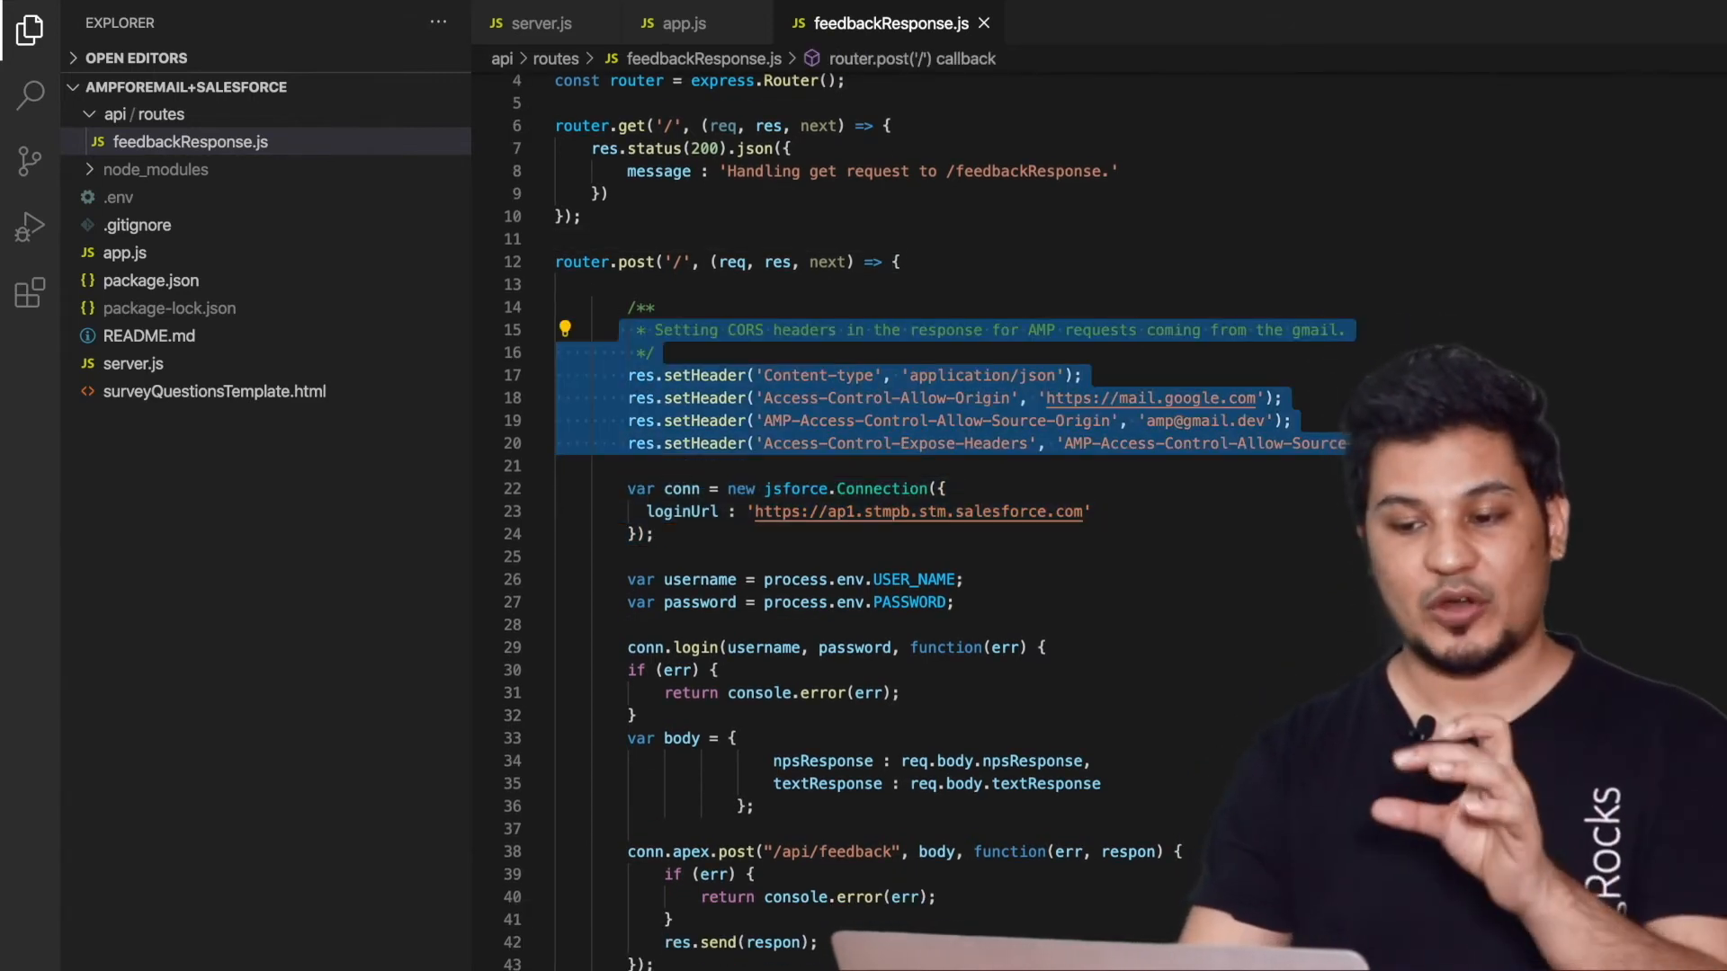
{"action": "scroll", "scroll_direction": "down", "scroll_amount": 3}
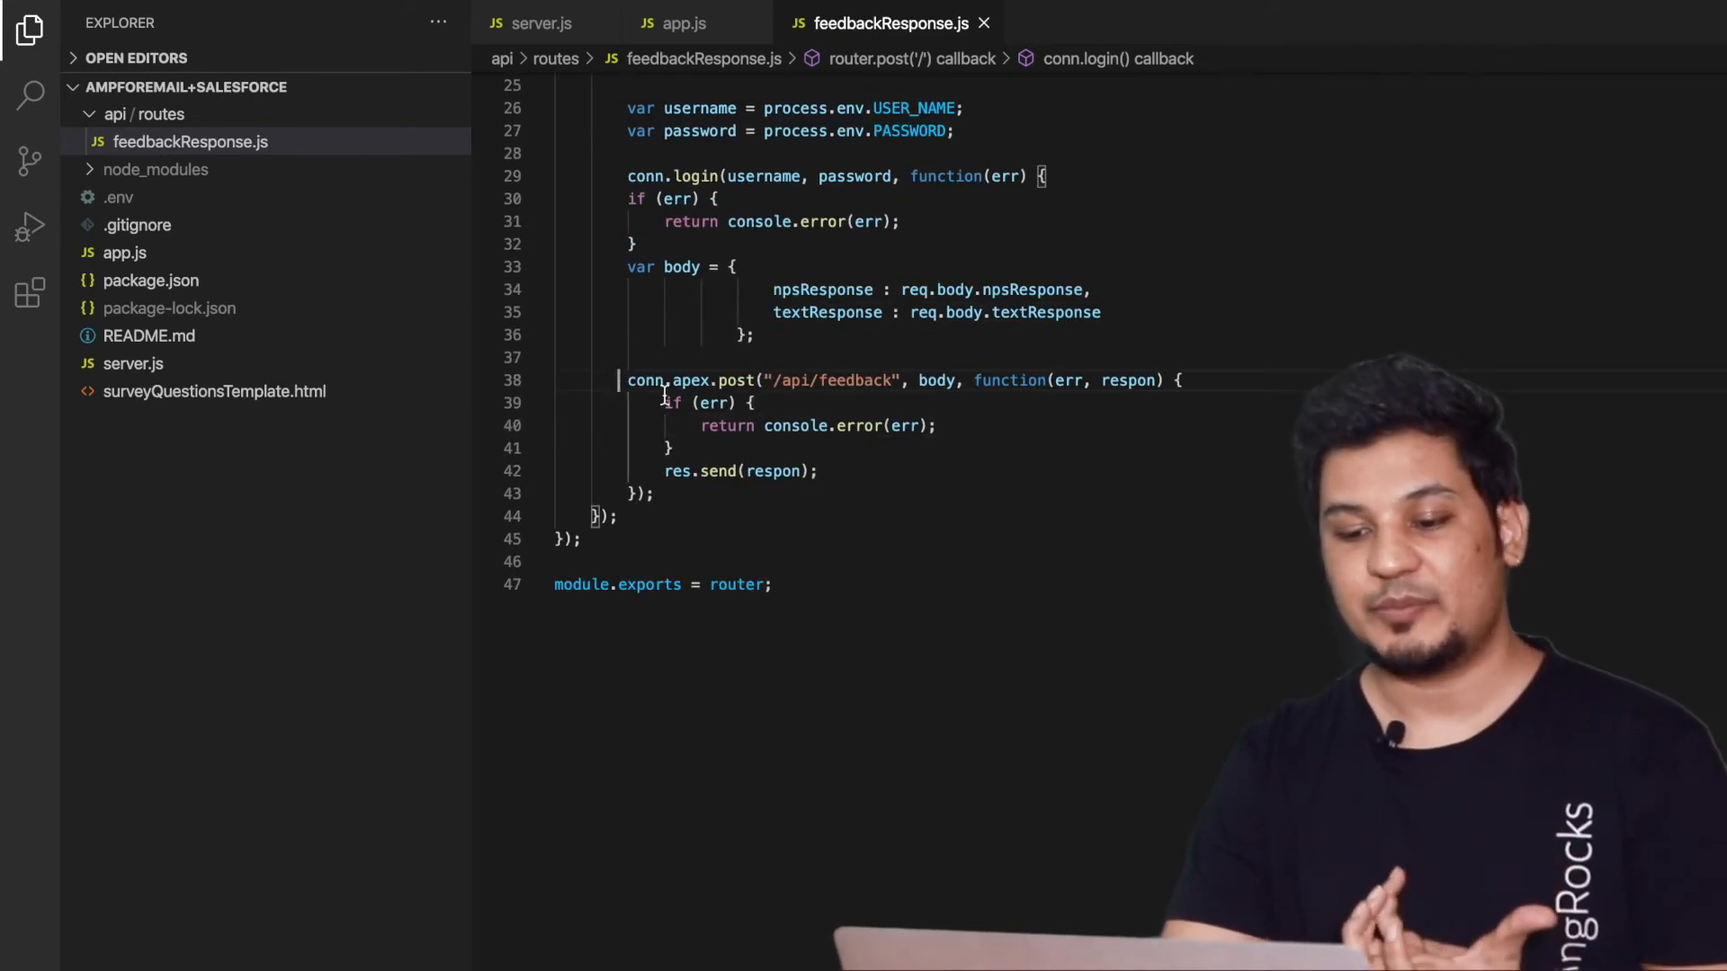
{"action": "left_click_drag", "start_coordinate": [628, 380], "coordinate": [819, 469]}
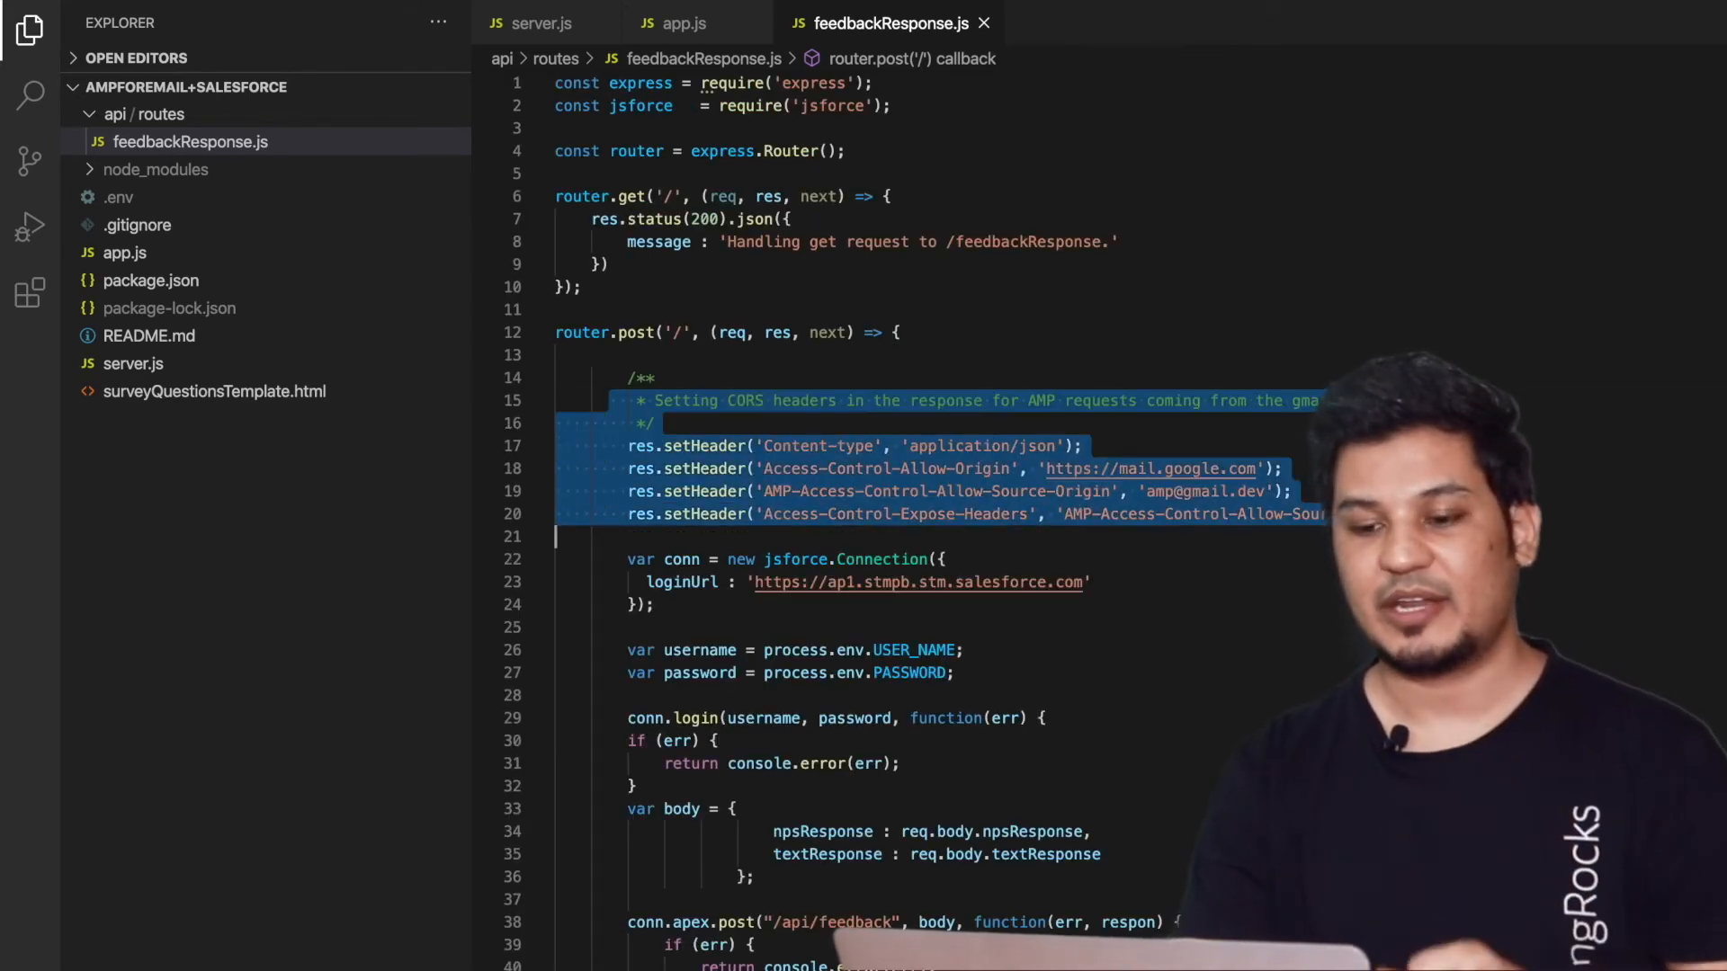
{"action": "scroll", "scroll_direction": "down", "scroll_amount": 3}
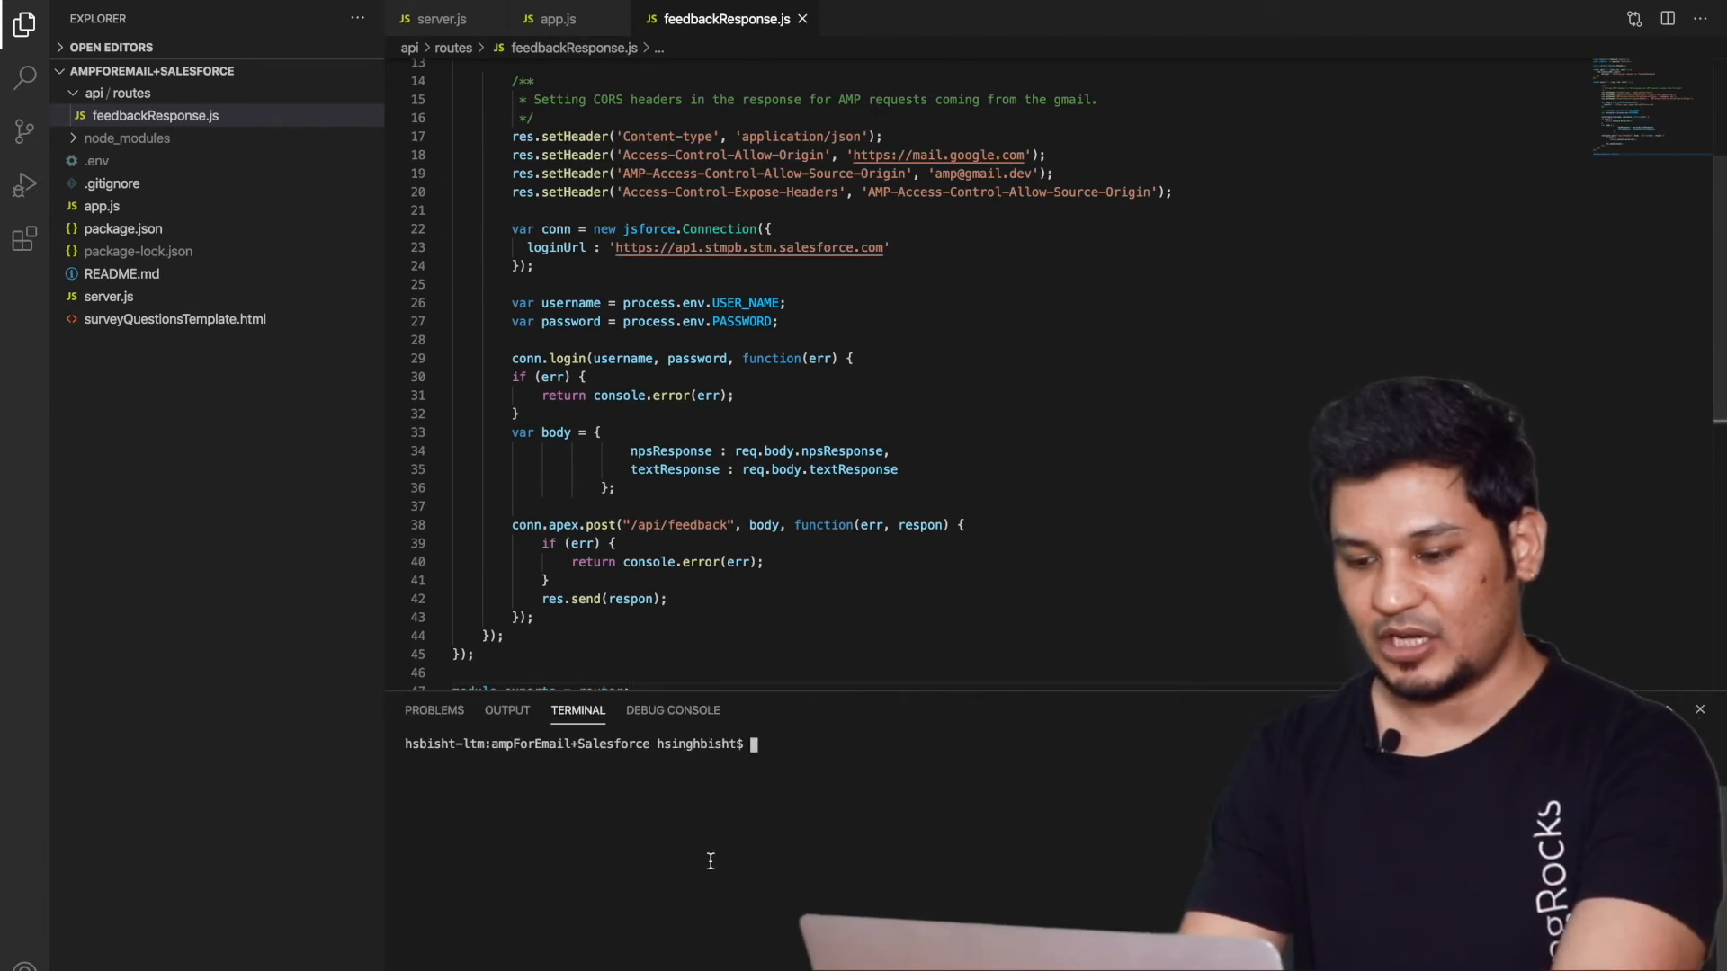
Run npm start in the terminal so node server.js is running, then move to Postman
{"action": "type", "text": "npm s"}
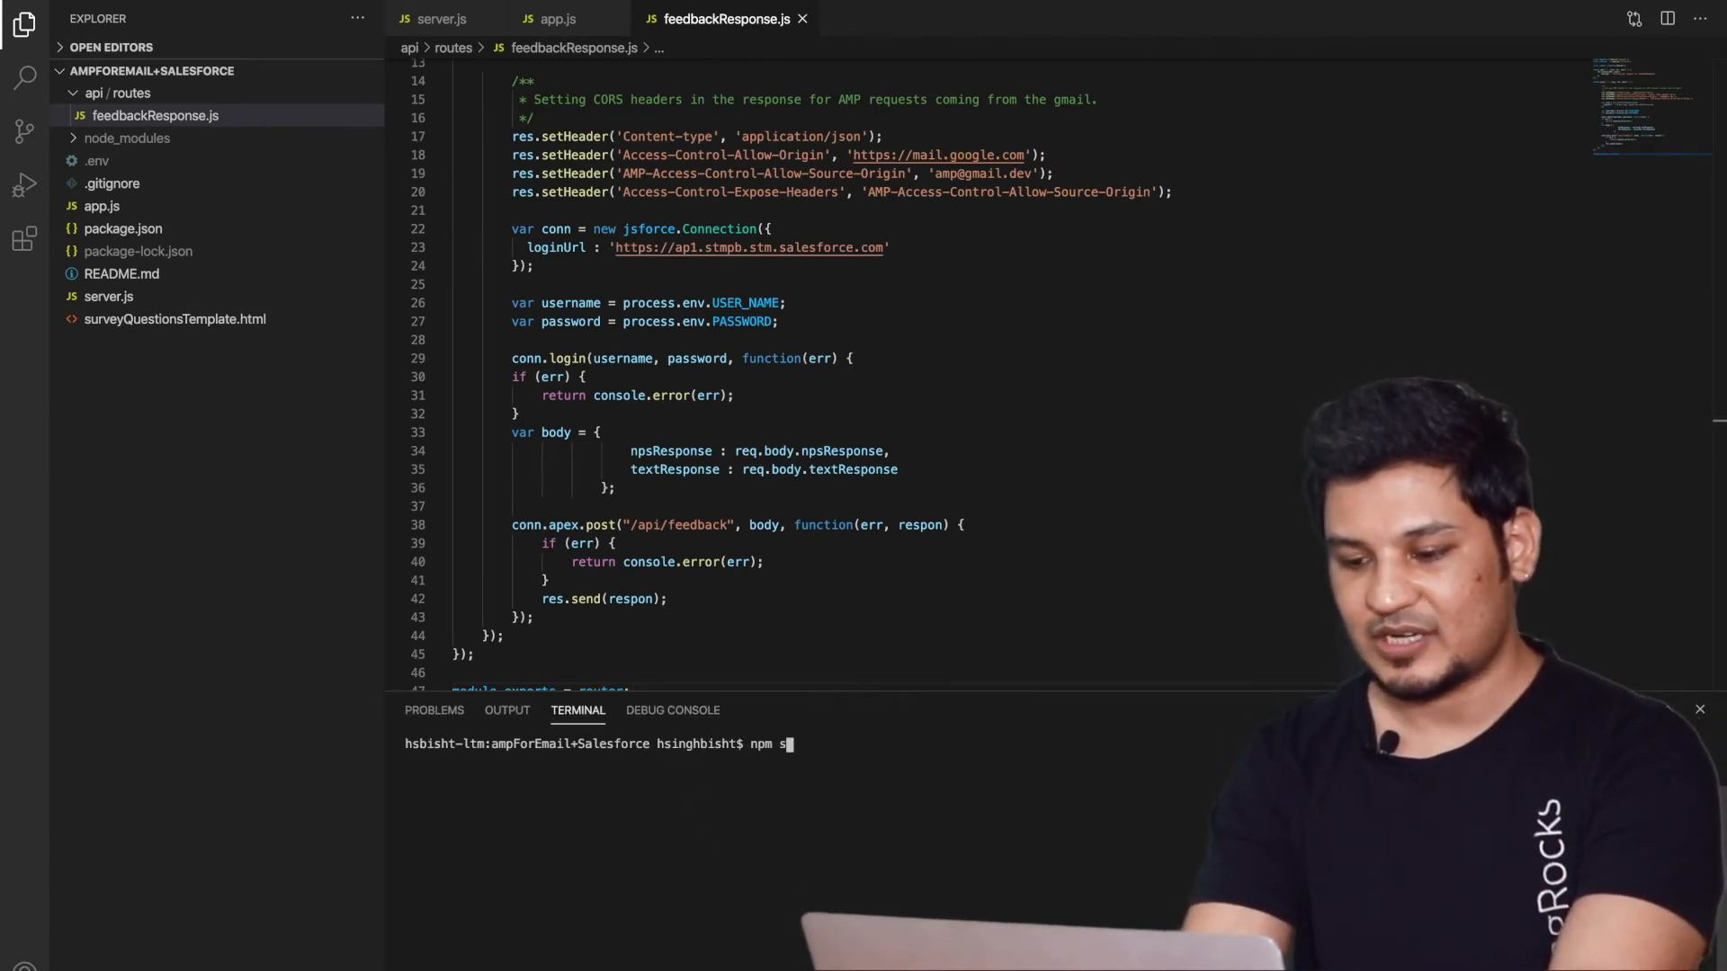
{"action": "key", "text": "Enter"}
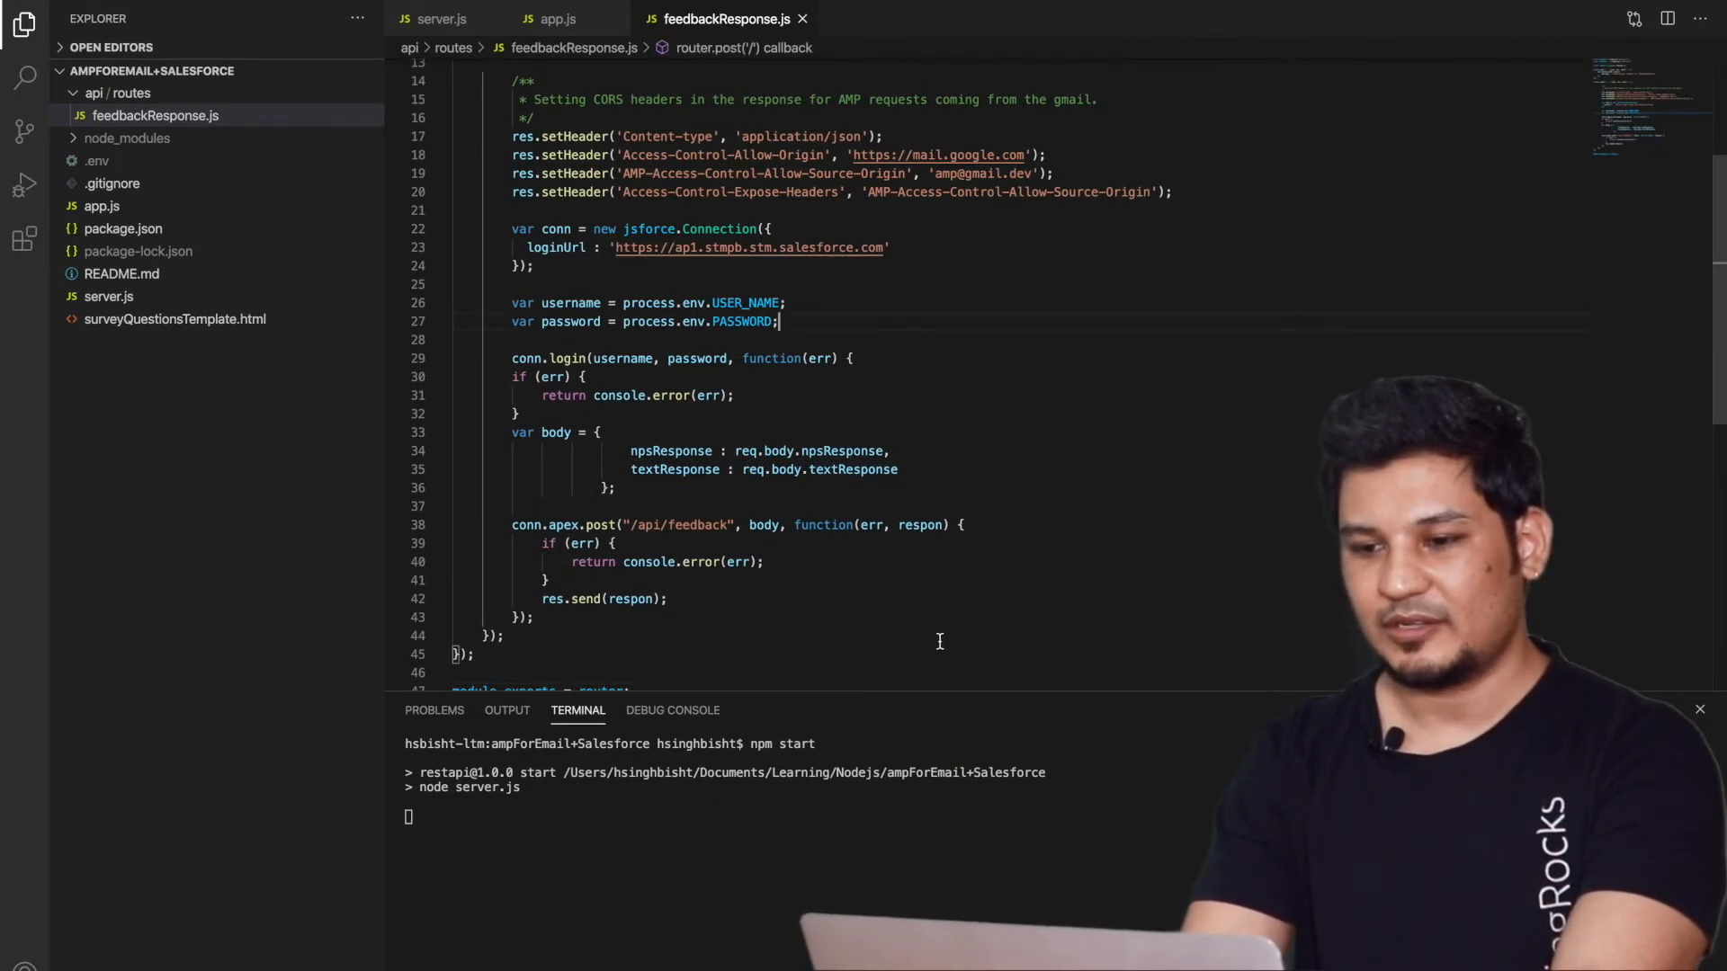
{"action": "left_click", "coordinate": [561, 18]}
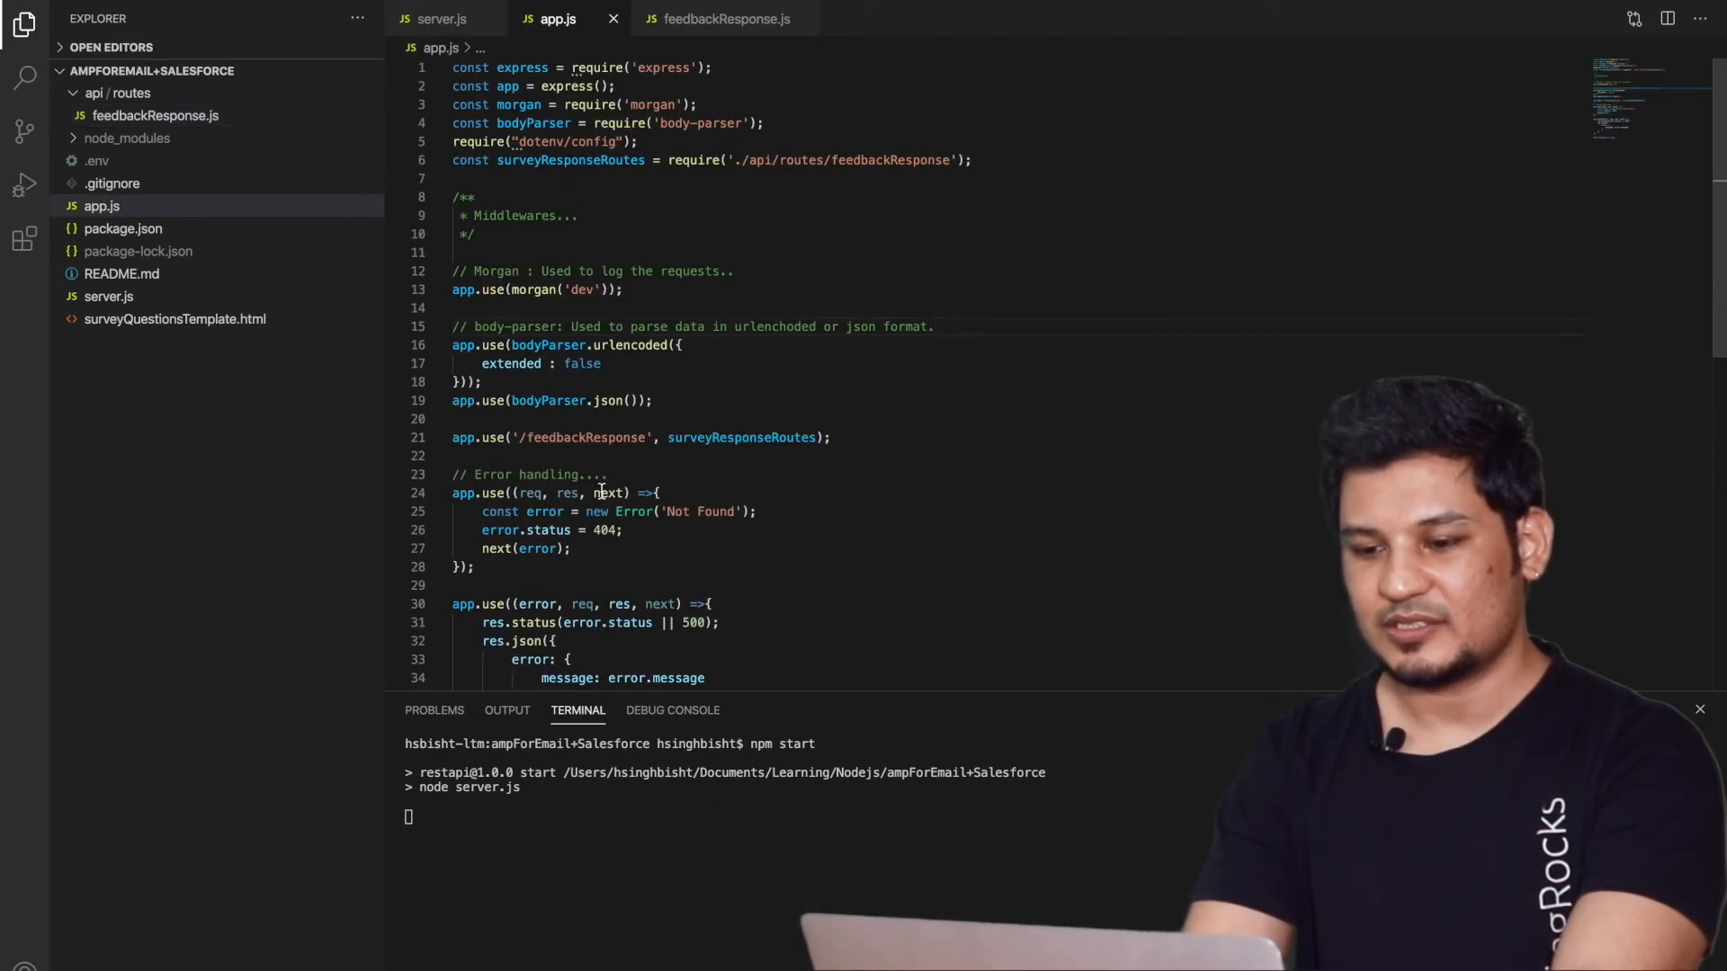
{"action": "double_click", "coordinate": [581, 437]}
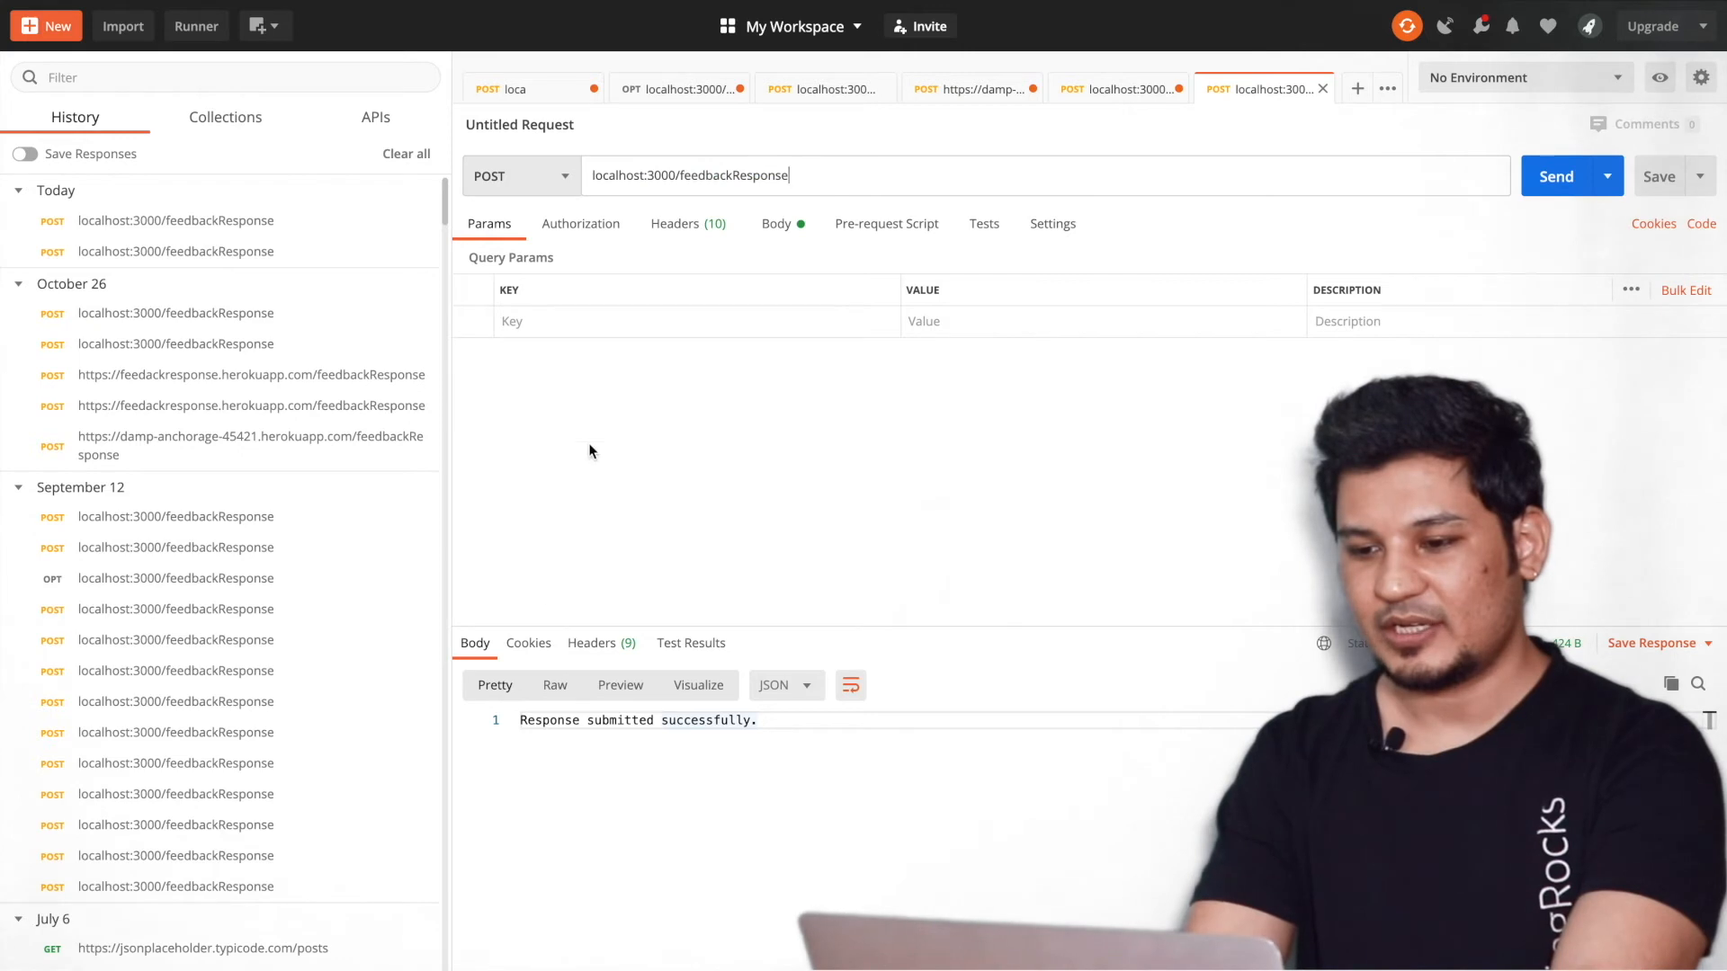
Inspect the POST localhost:3000/feedbackResponse raw JSON body with npsResponse and a text comment
{"action": "left_click", "coordinate": [775, 223]}
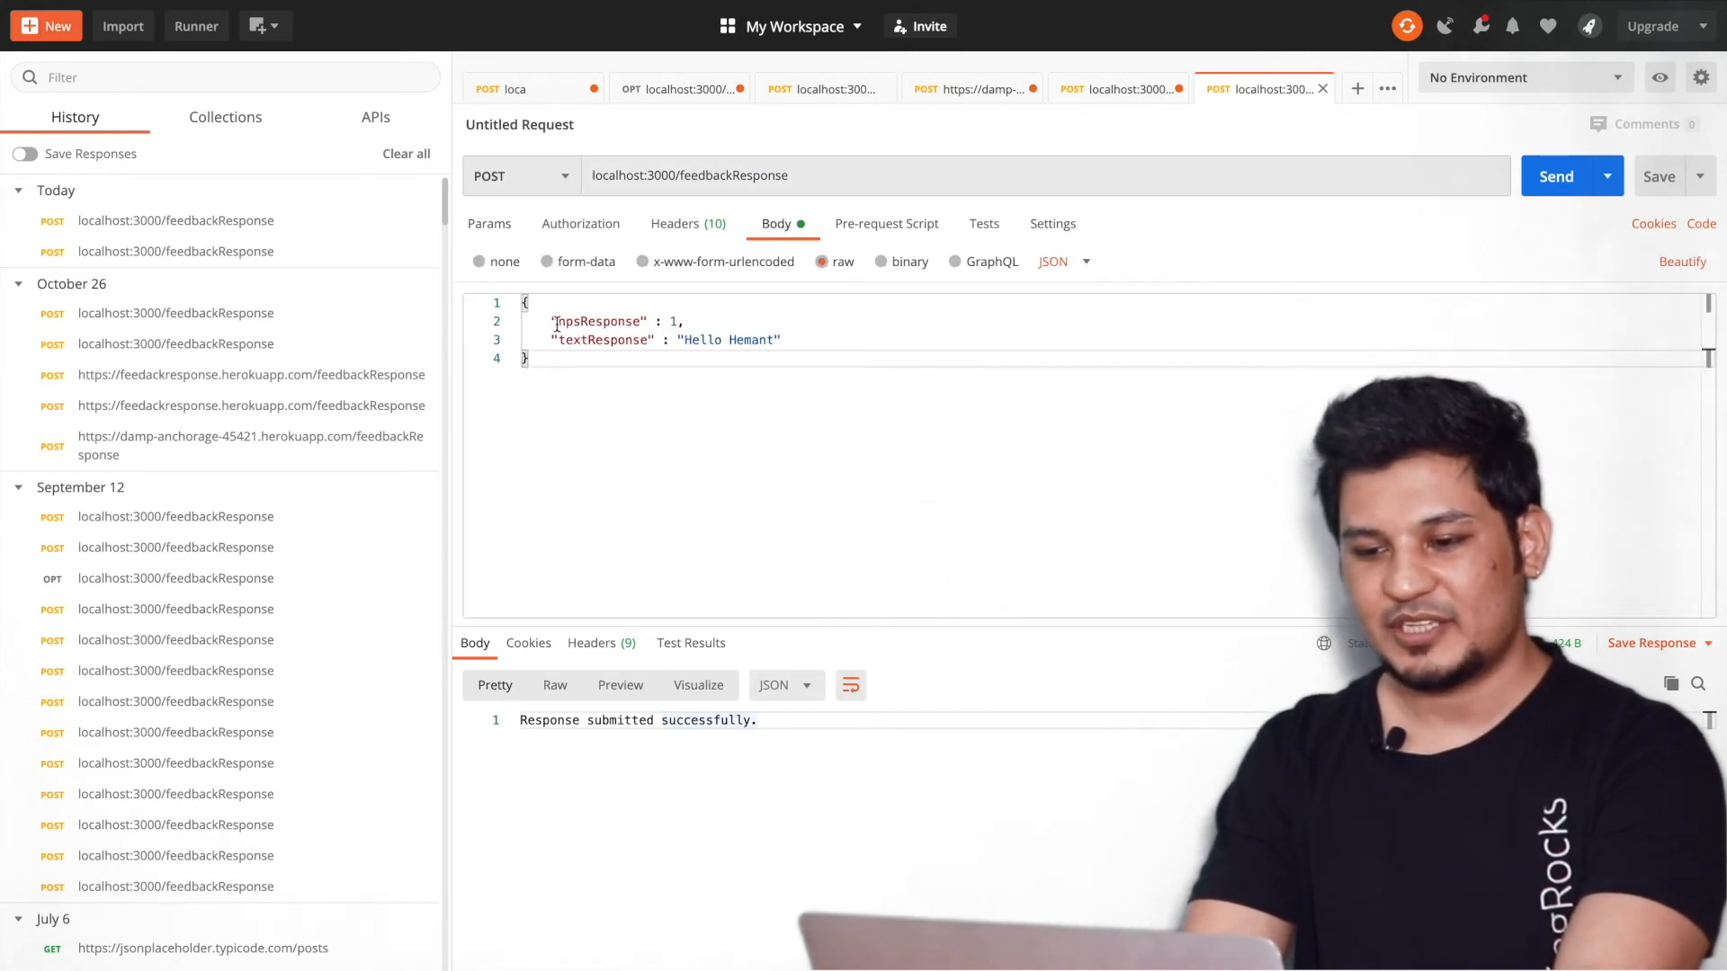
{"action": "double_click", "coordinate": [601, 340]}
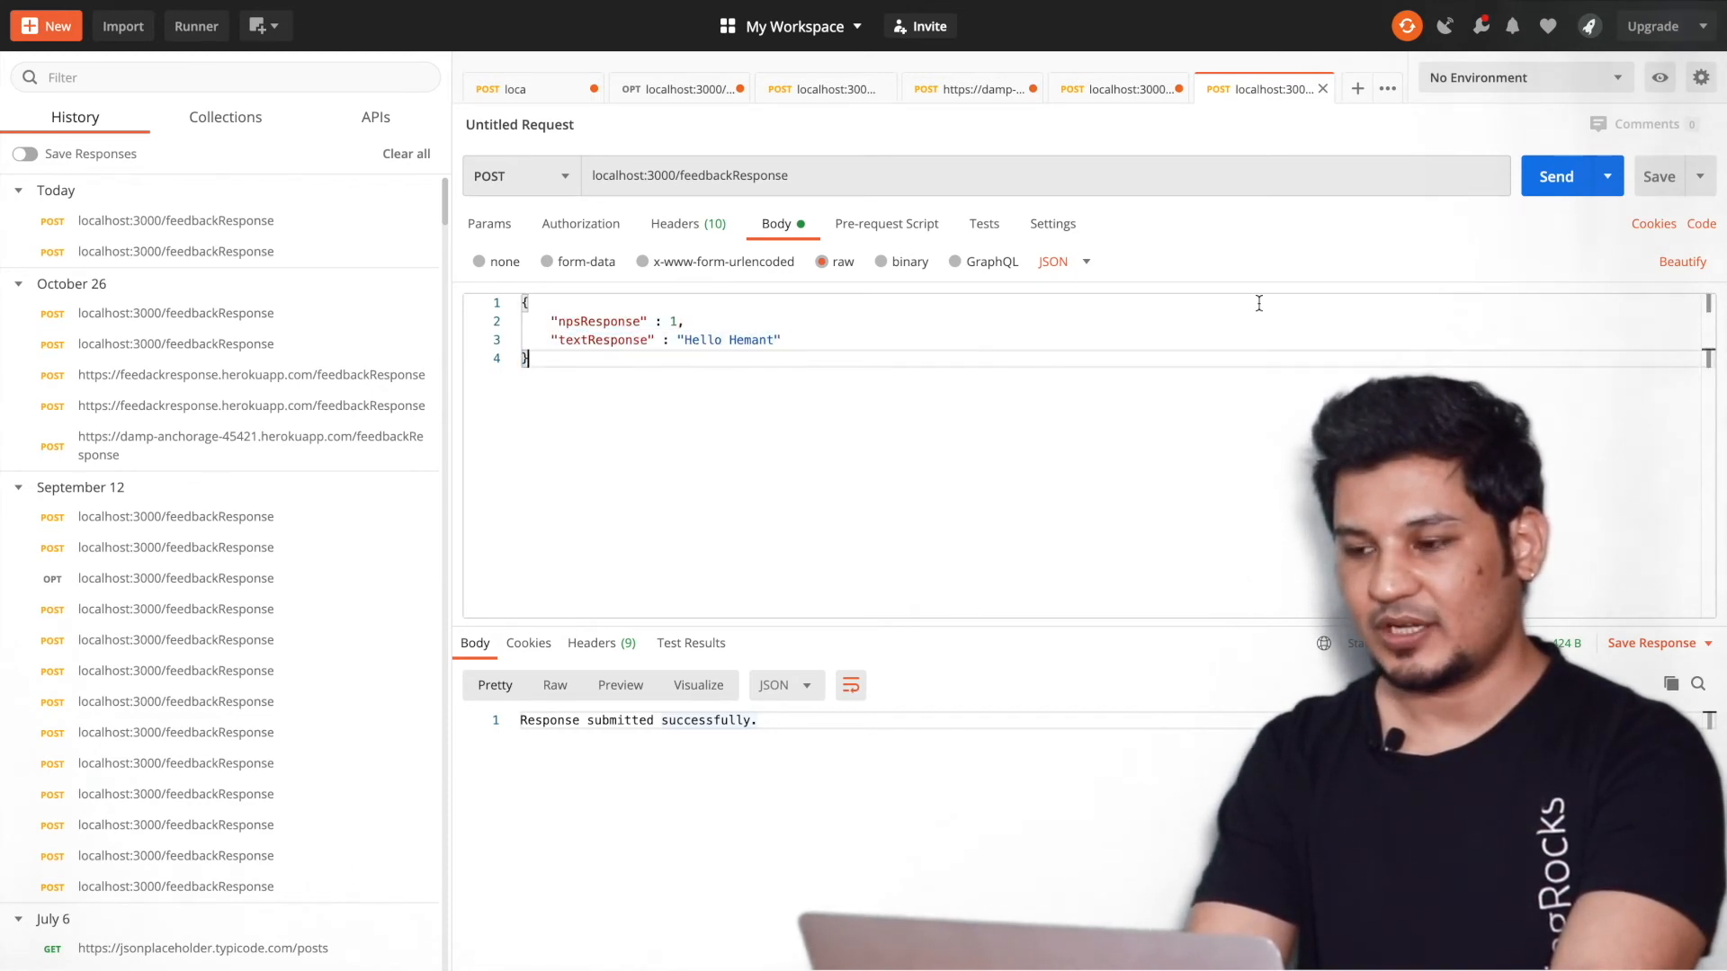
{"action": "left_click", "coordinate": [1553, 175]}
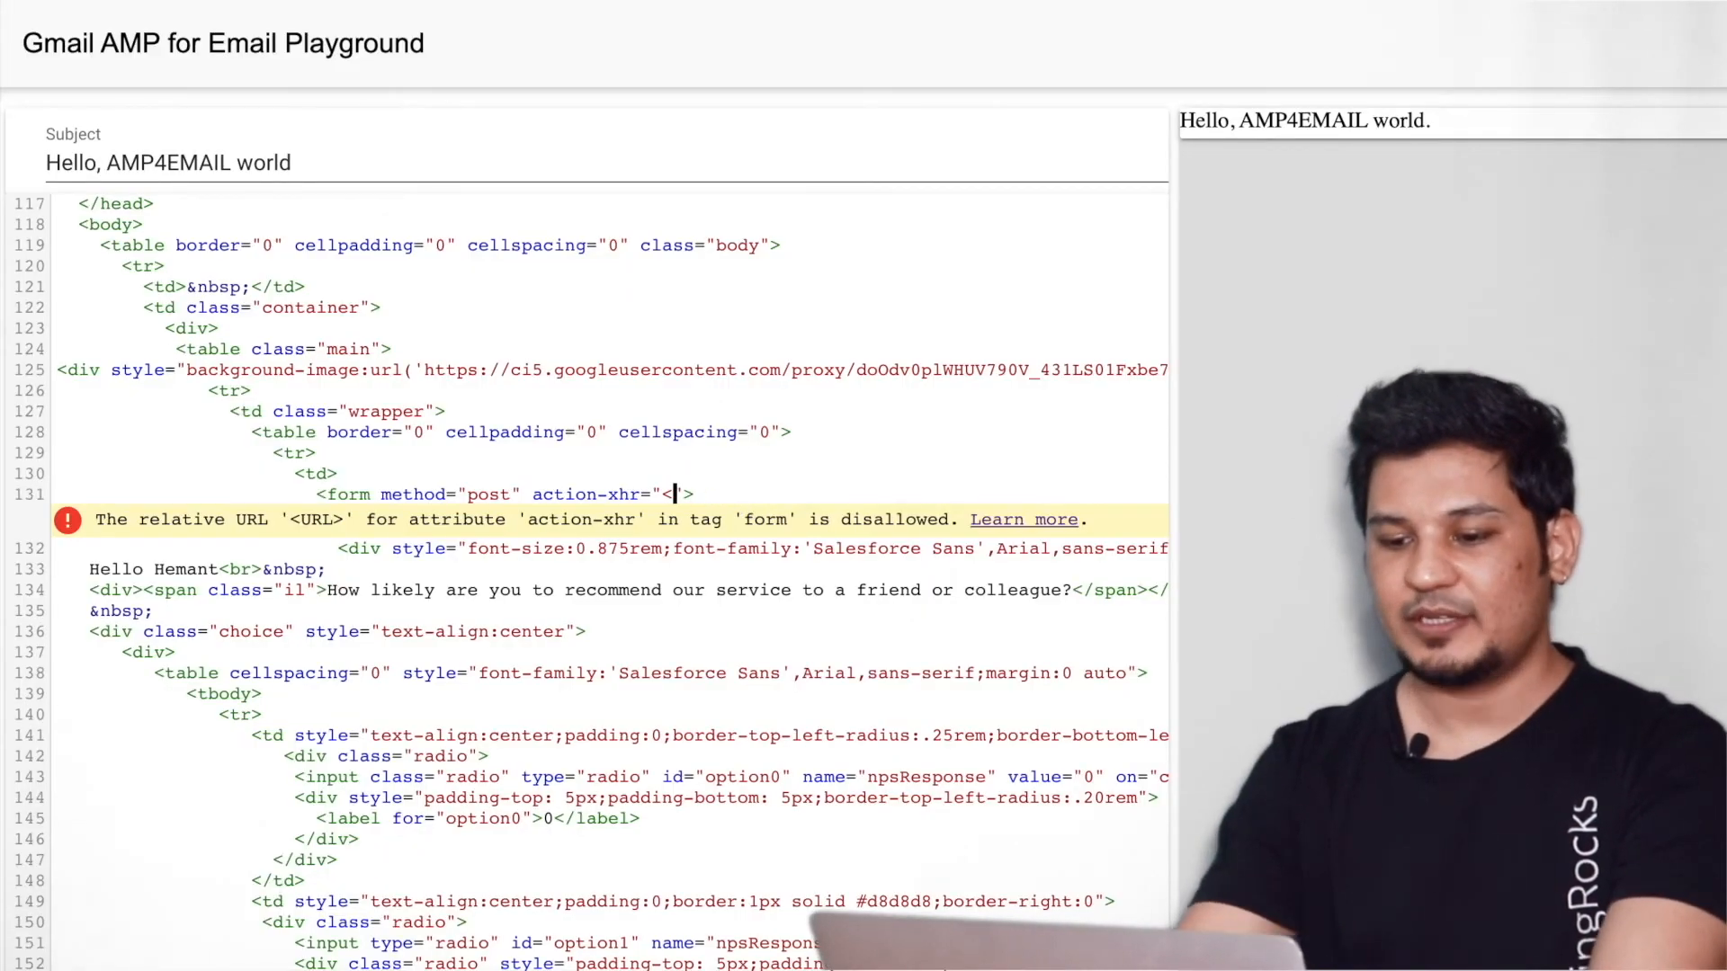
Replace the action-xhr placeholder on line 131 with http:localhost:3000/feedbackResponse
{"action": "key", "text": "Backspace"}
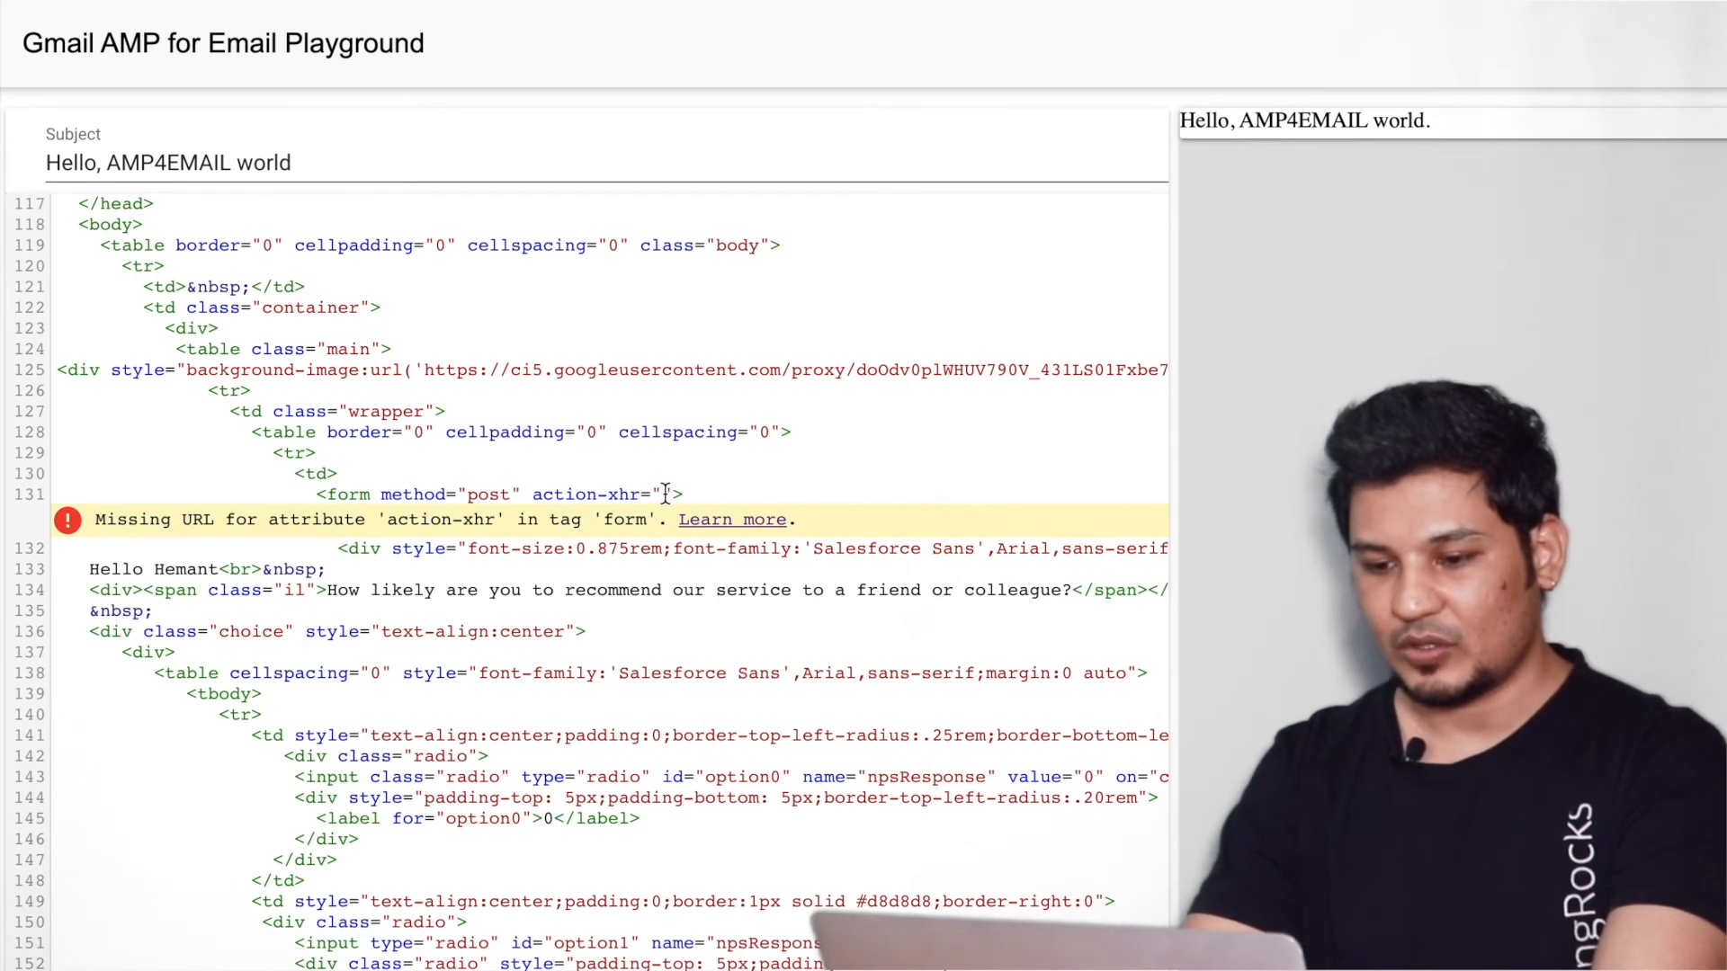
{"action": "type", "text": "localhost:3000/feedbackResponse"}
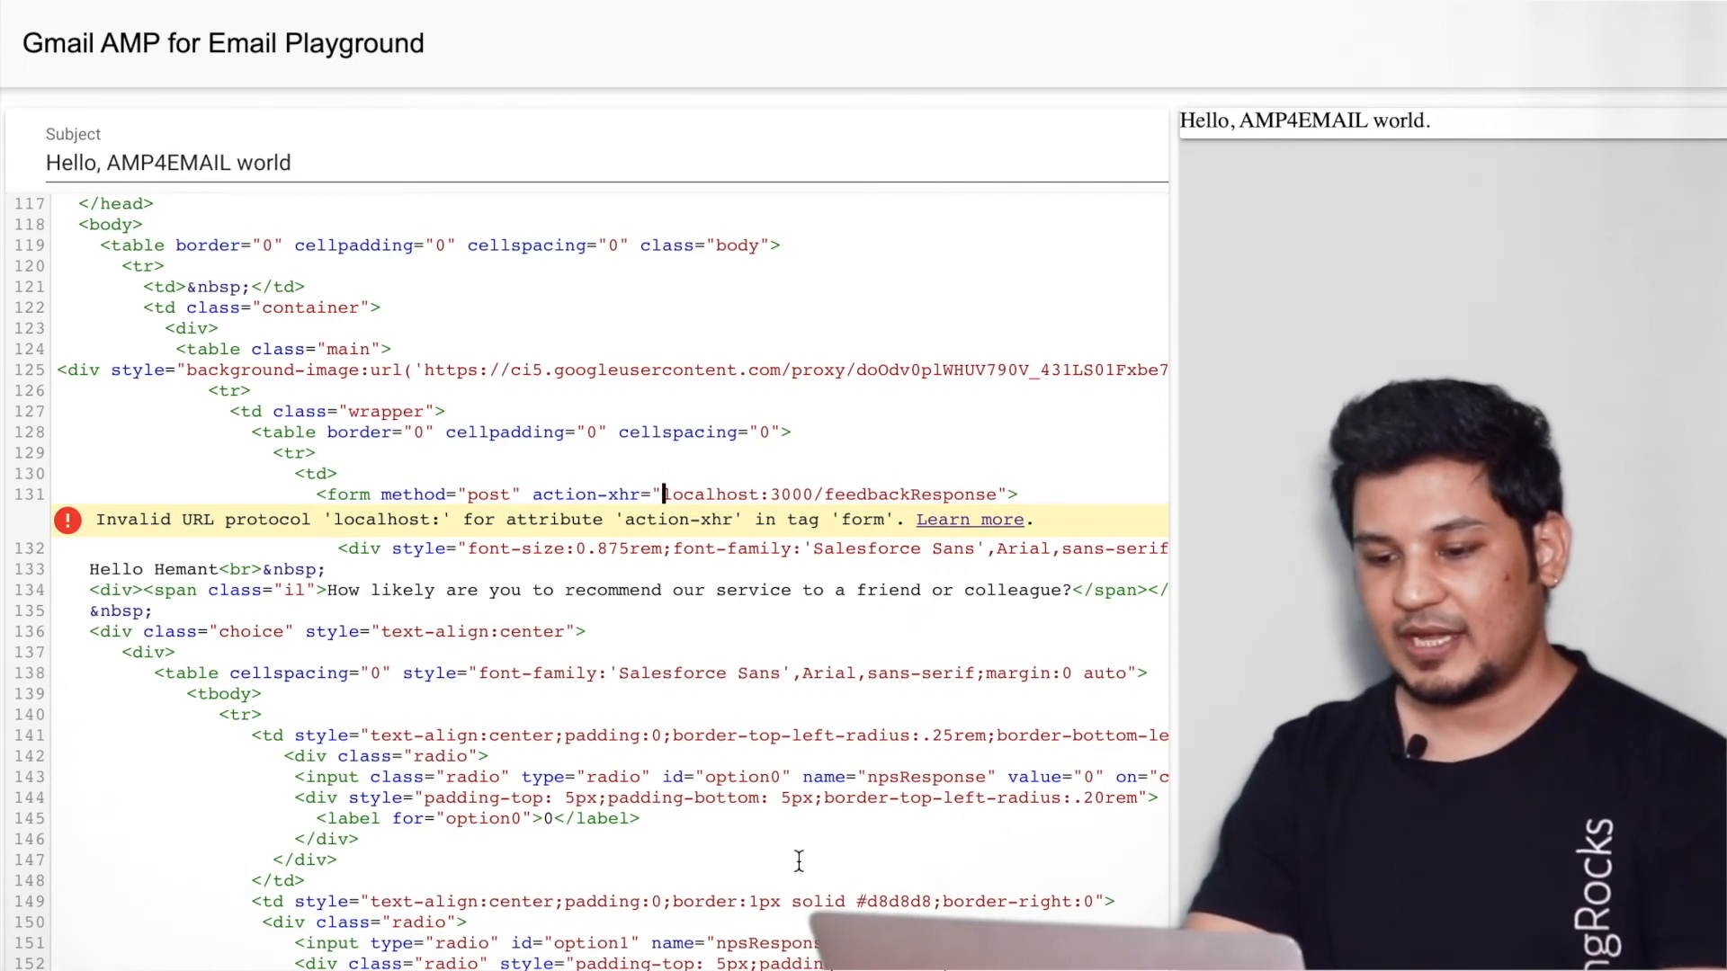
{"action": "type", "text": "http:"}
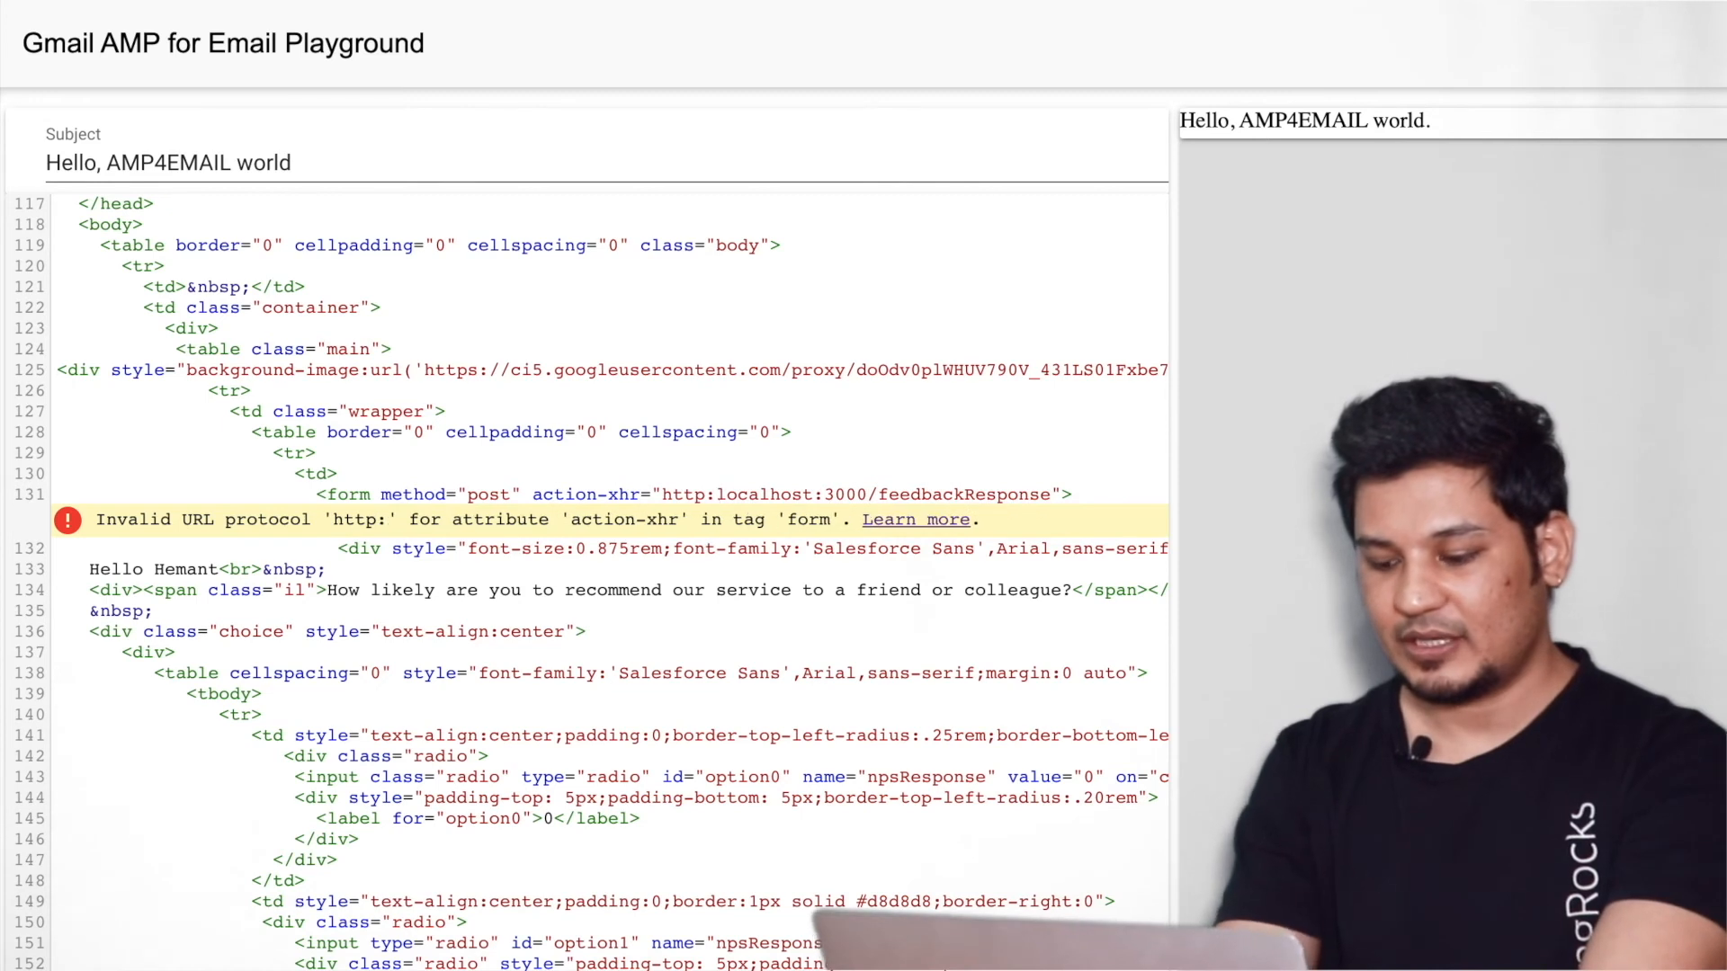